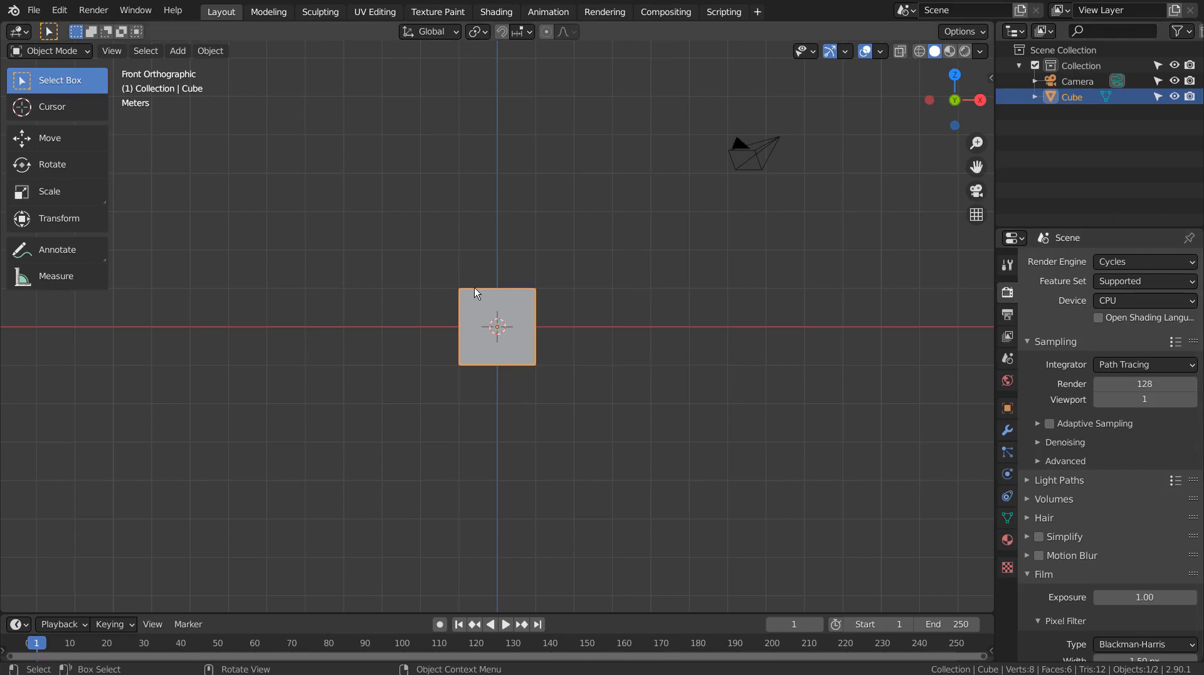
- Delete the default cube and add a smooth UV sphere at the scene centre
key("x")
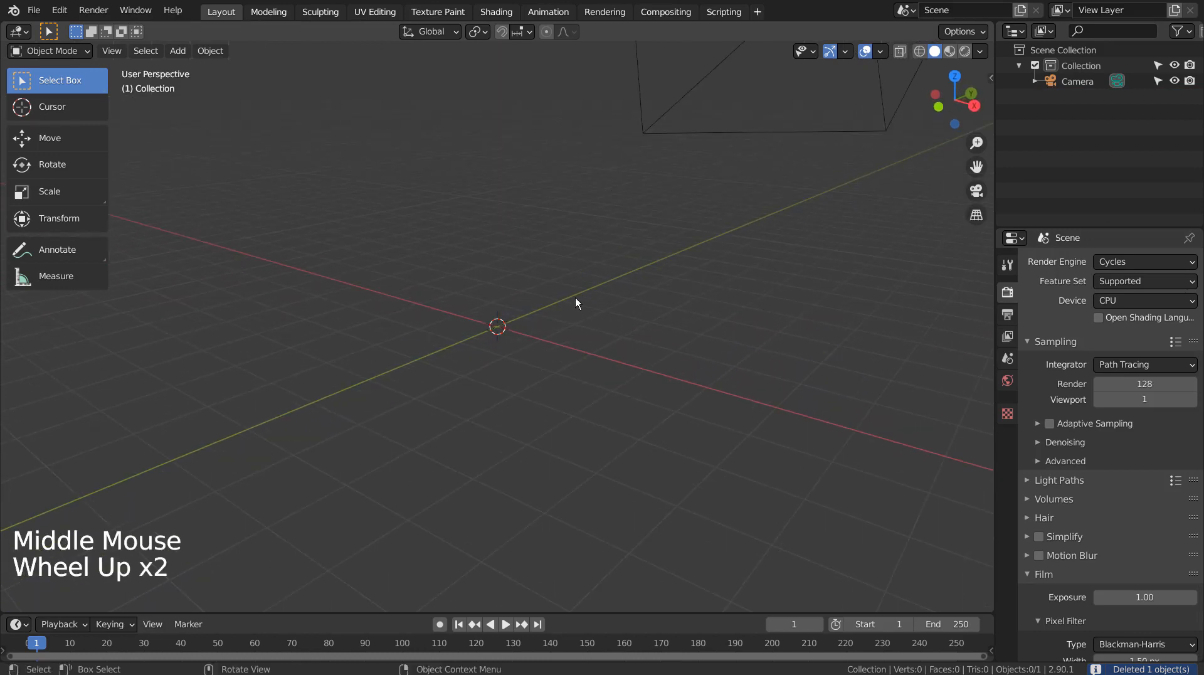
key("shift+a")
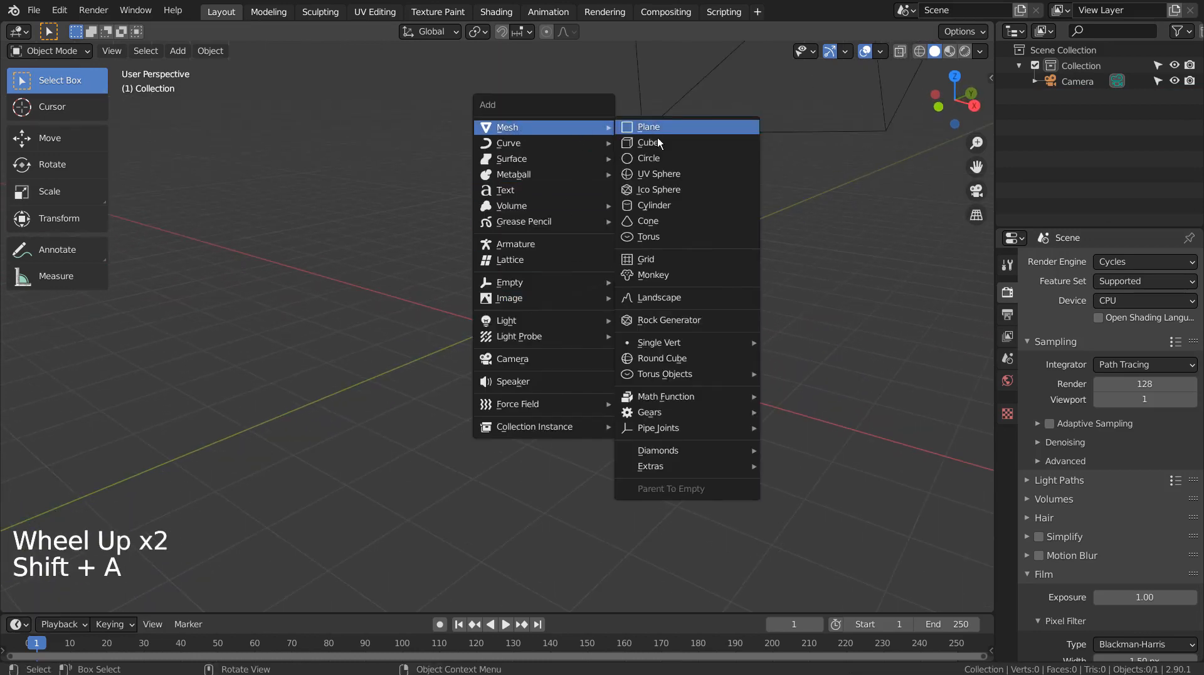
left_click(658, 173)
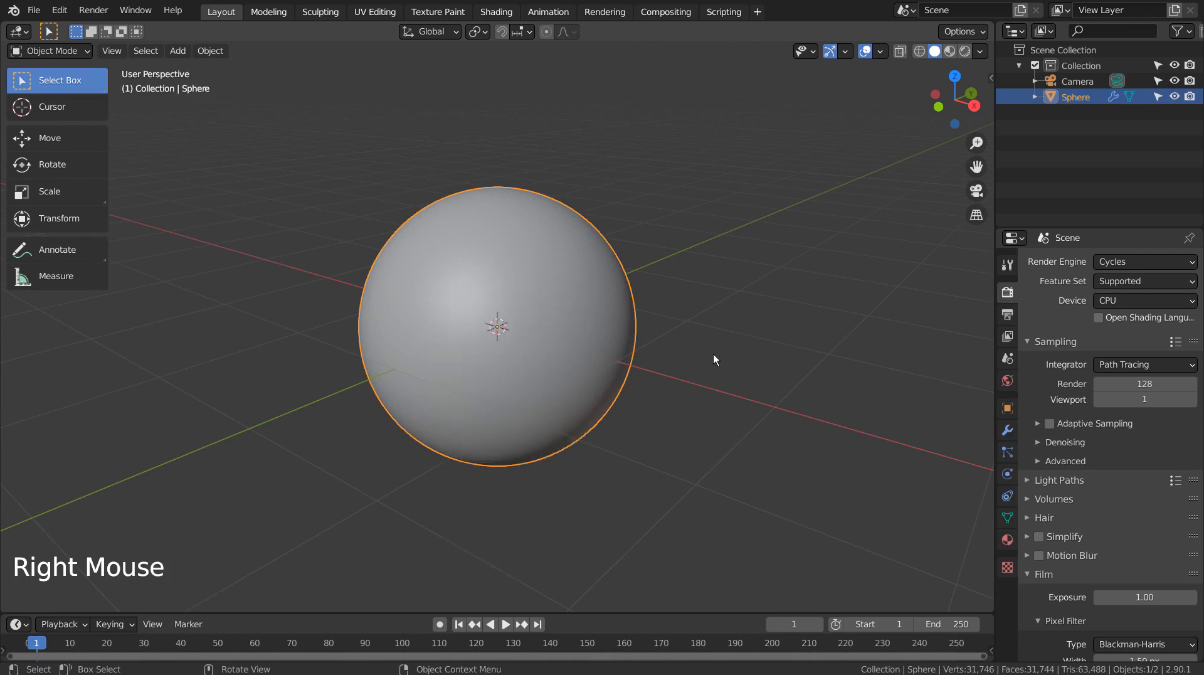
key("shift+a")
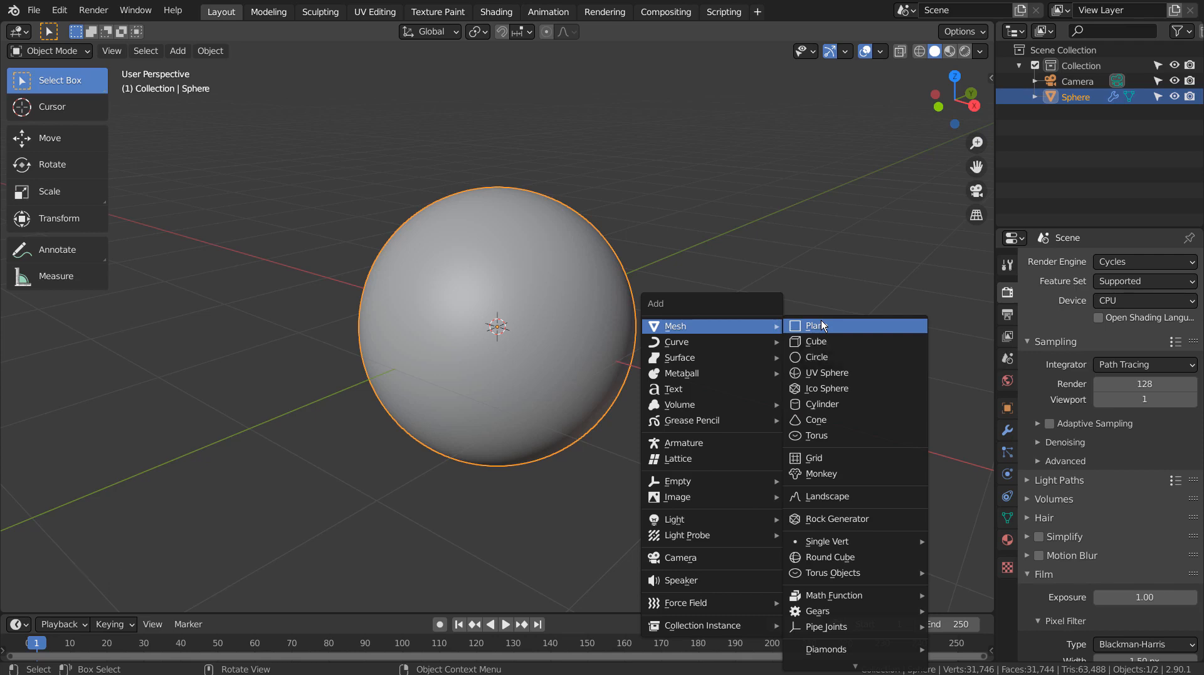
- Add a plane, rotate it upright, move it beside the sphere and scale it down
left_click(815, 324)
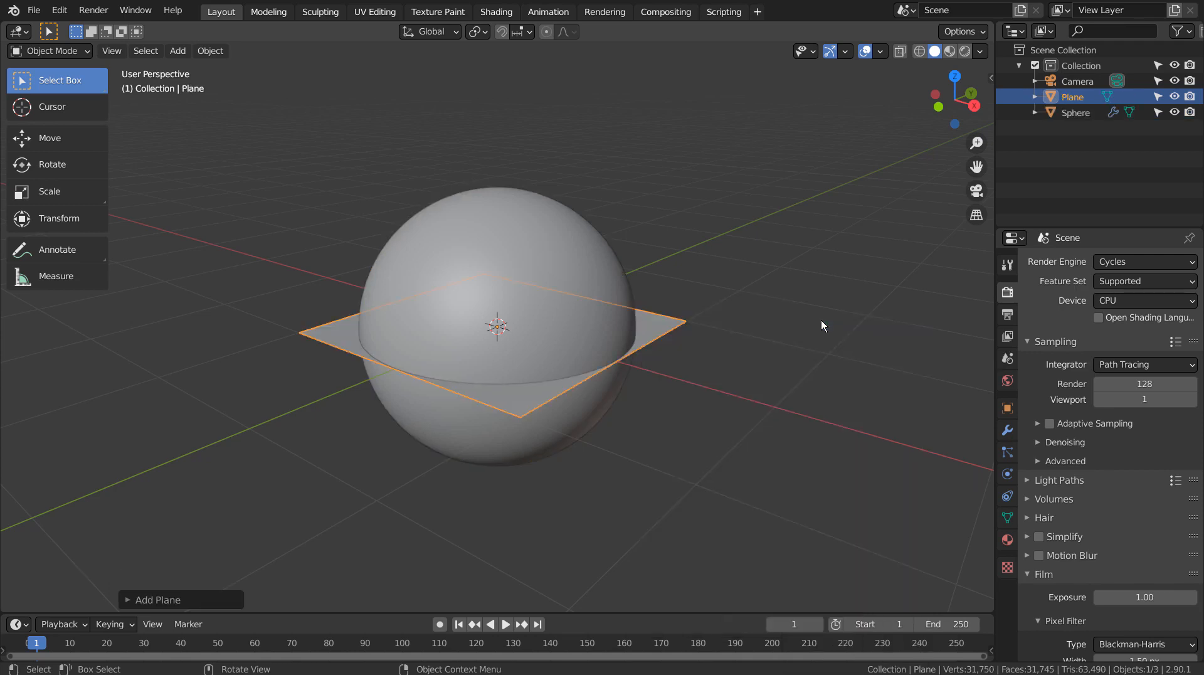
key("r")
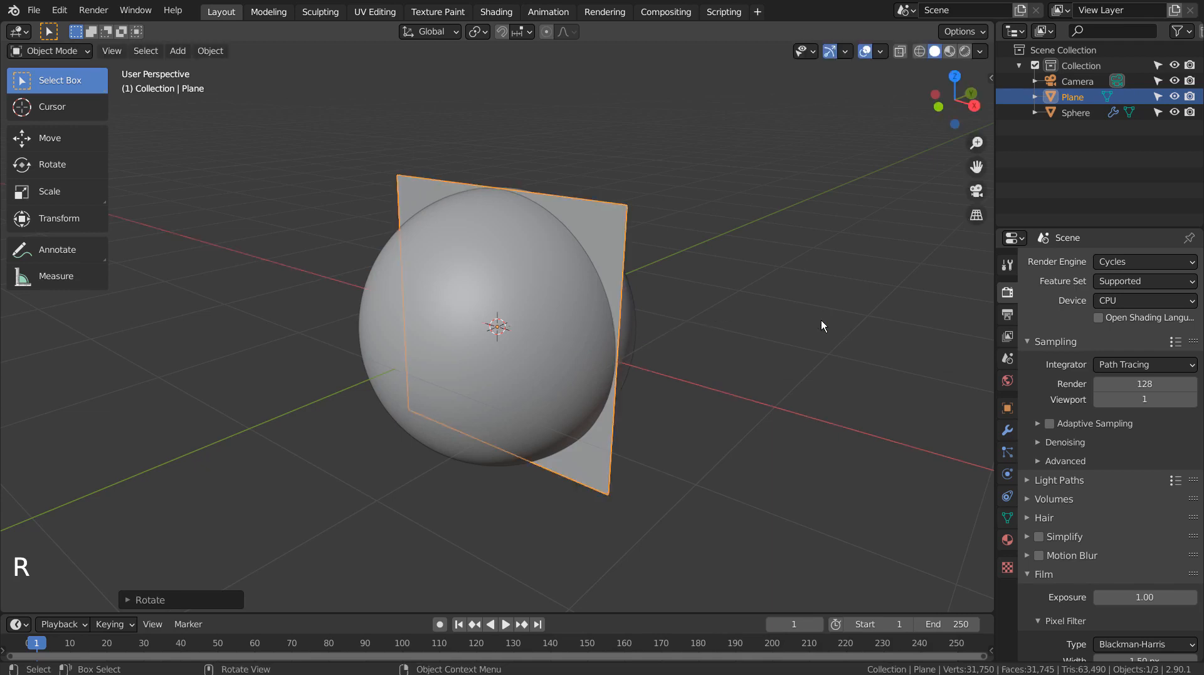
key("g")
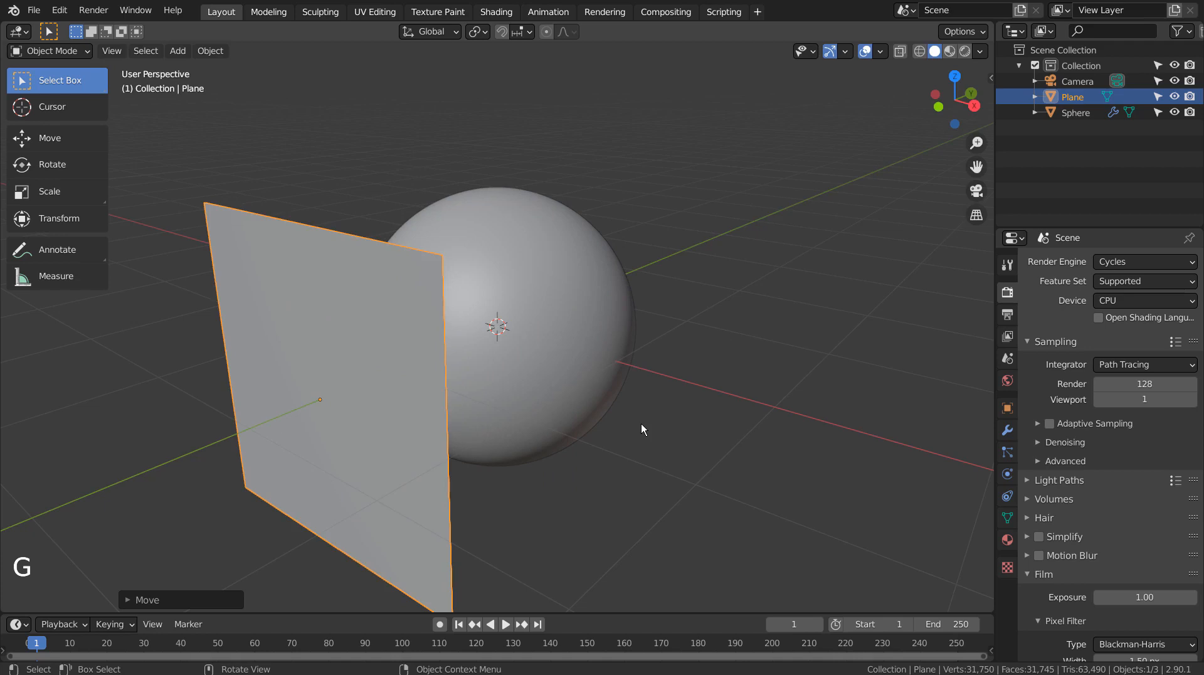
key("s")
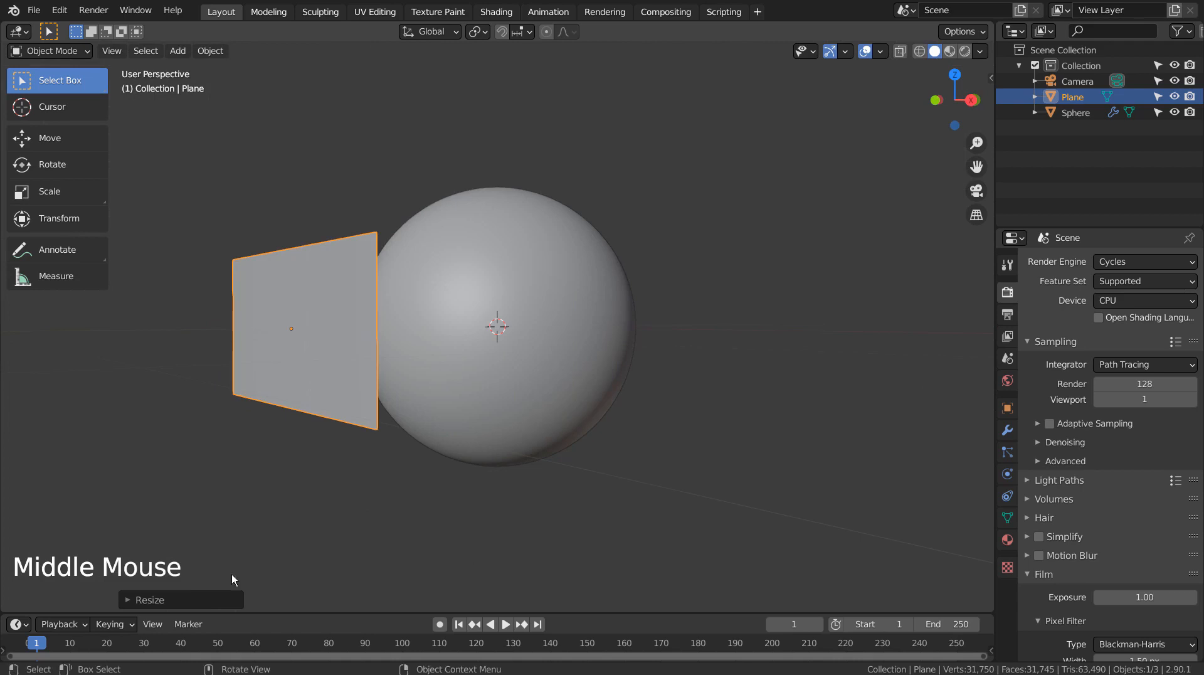
- Subdivide the plane's mesh with about 100 cuts into a fine grid of faces
key("Tab")
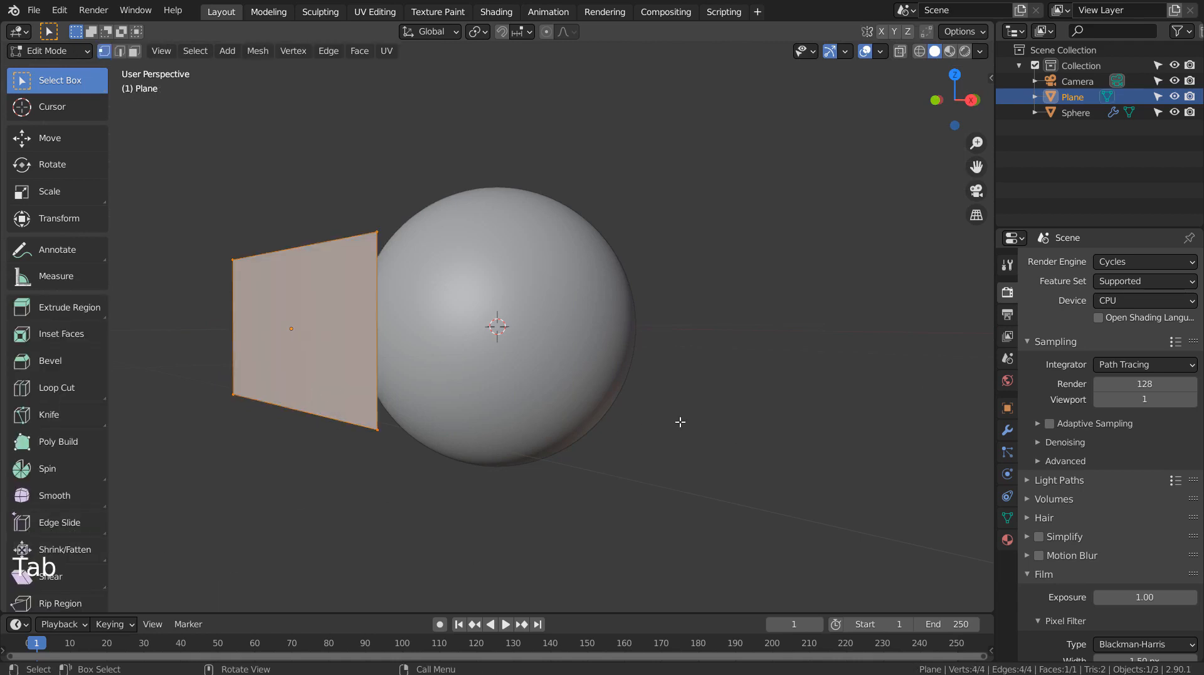
right_click(496, 326)
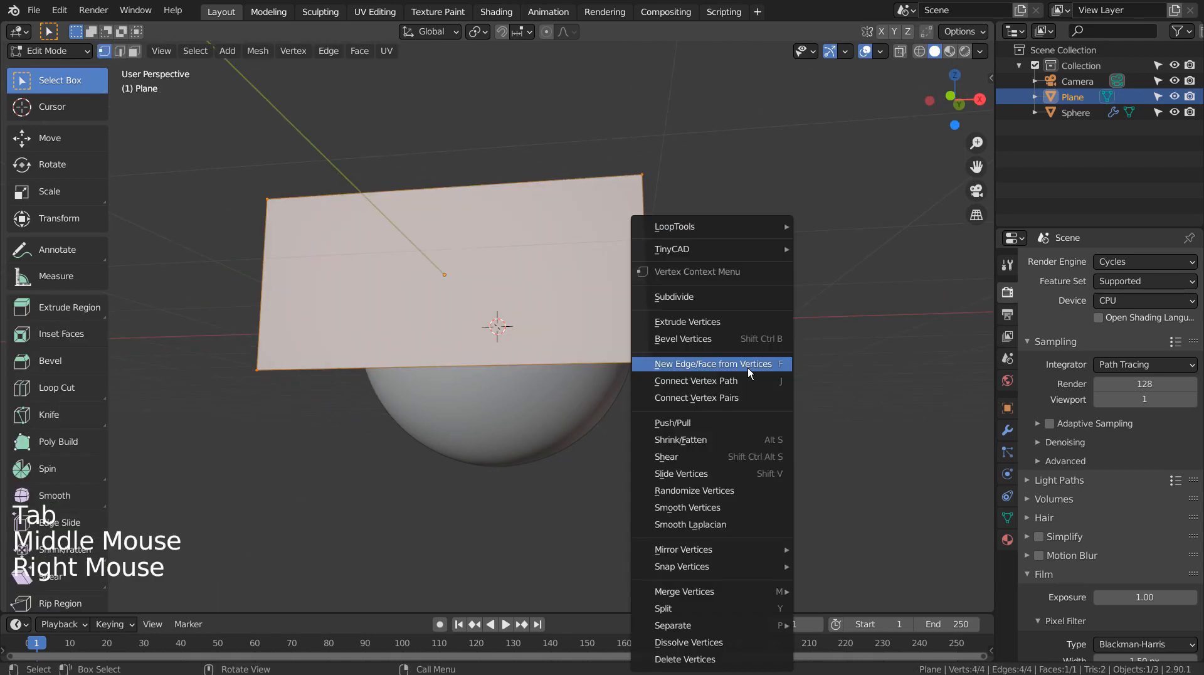
left_click(673, 296)
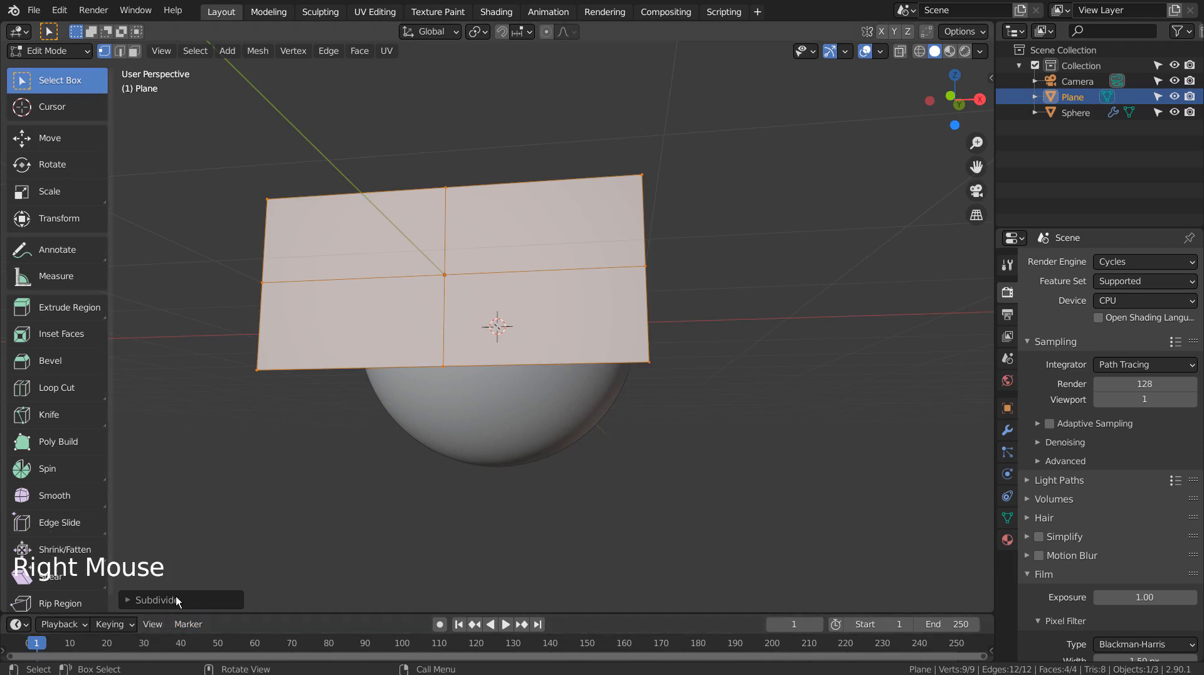
left_click(157, 599)
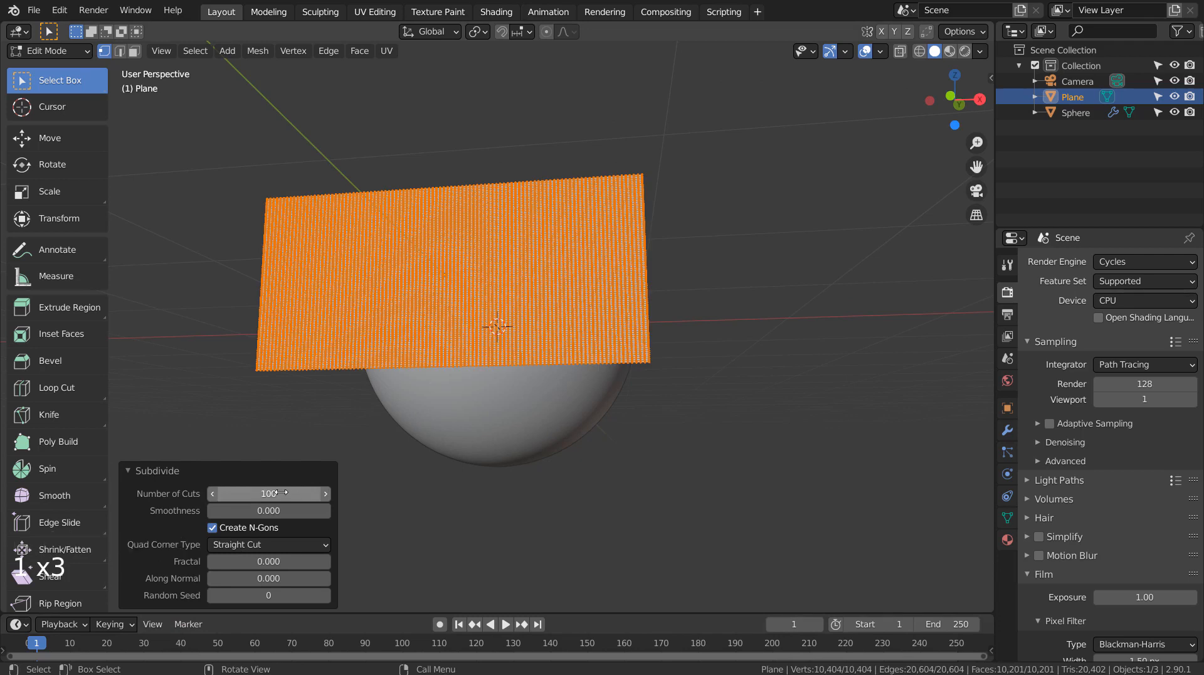
key("Tab")
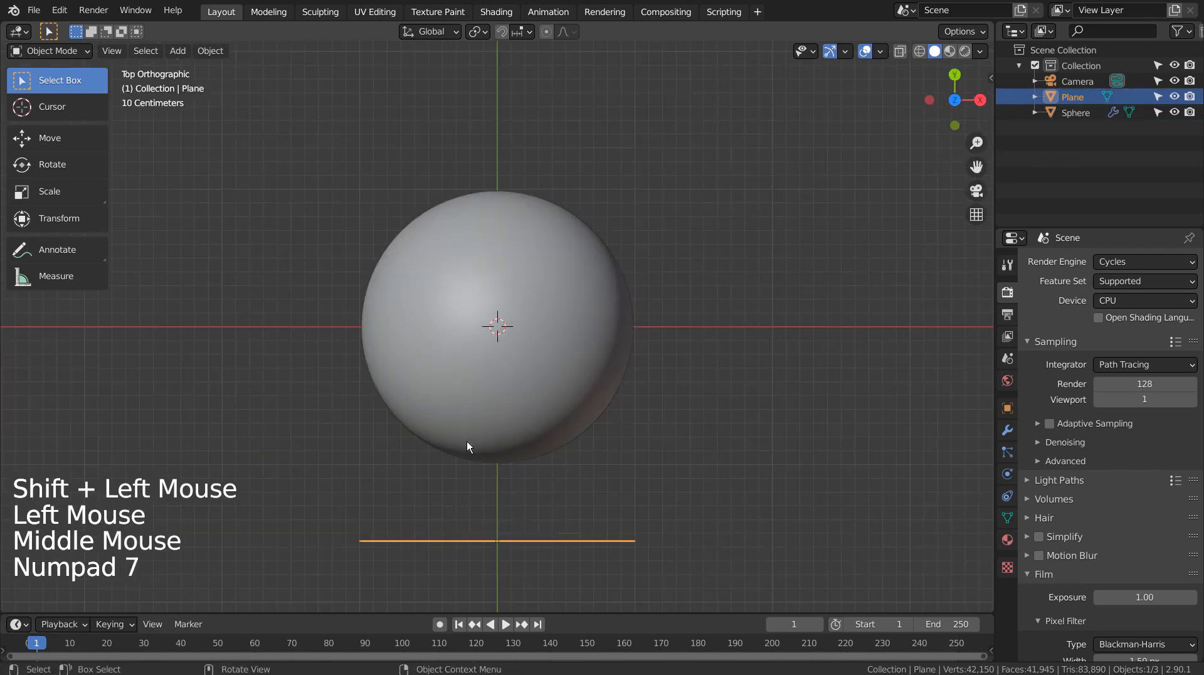
- Move the plane close to the sphere and duplicate the sphere-and-plane pair beside it
key("g")
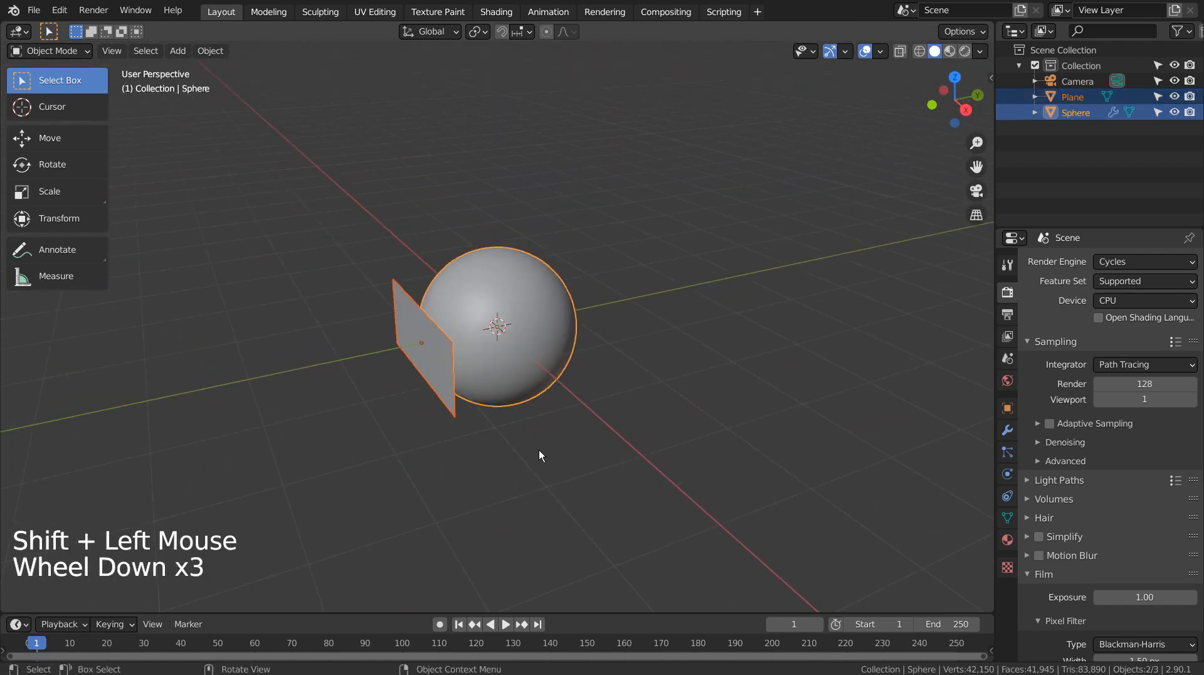
key("shift+d")
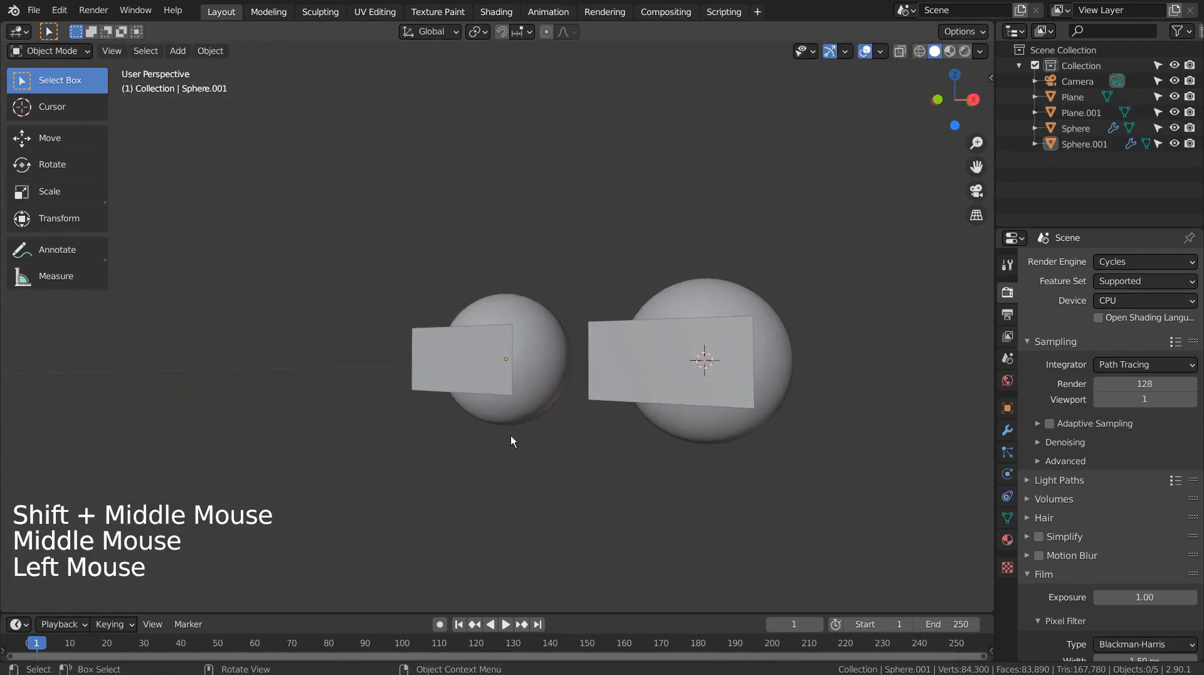
- Shrinkwrap Plane.001 onto Sphere.001, snapped Above Surface with a 0.001 m offset
left_click(460, 361)
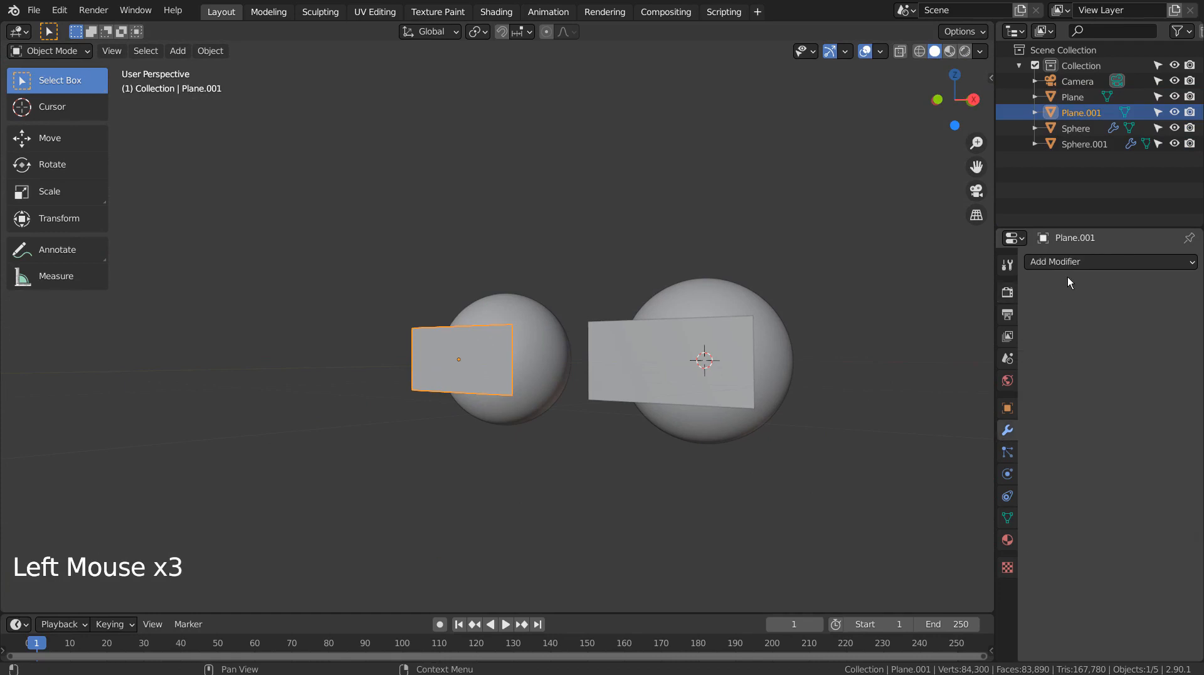
left_click(1107, 261)
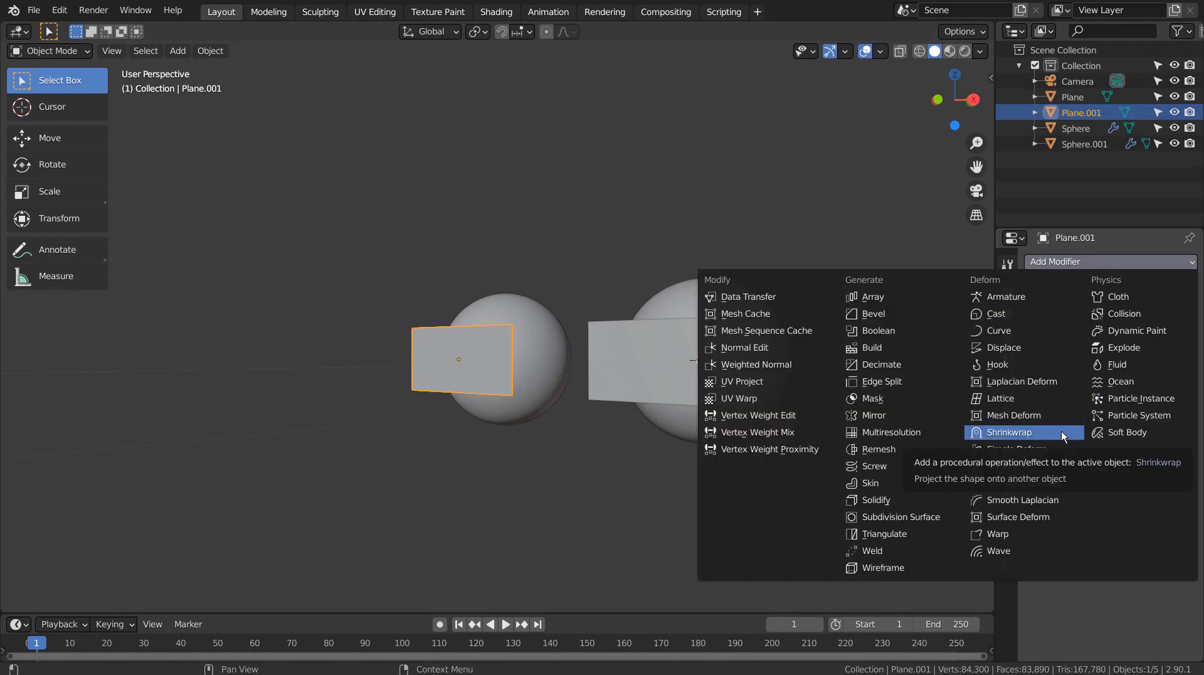
left_click(1010, 431)
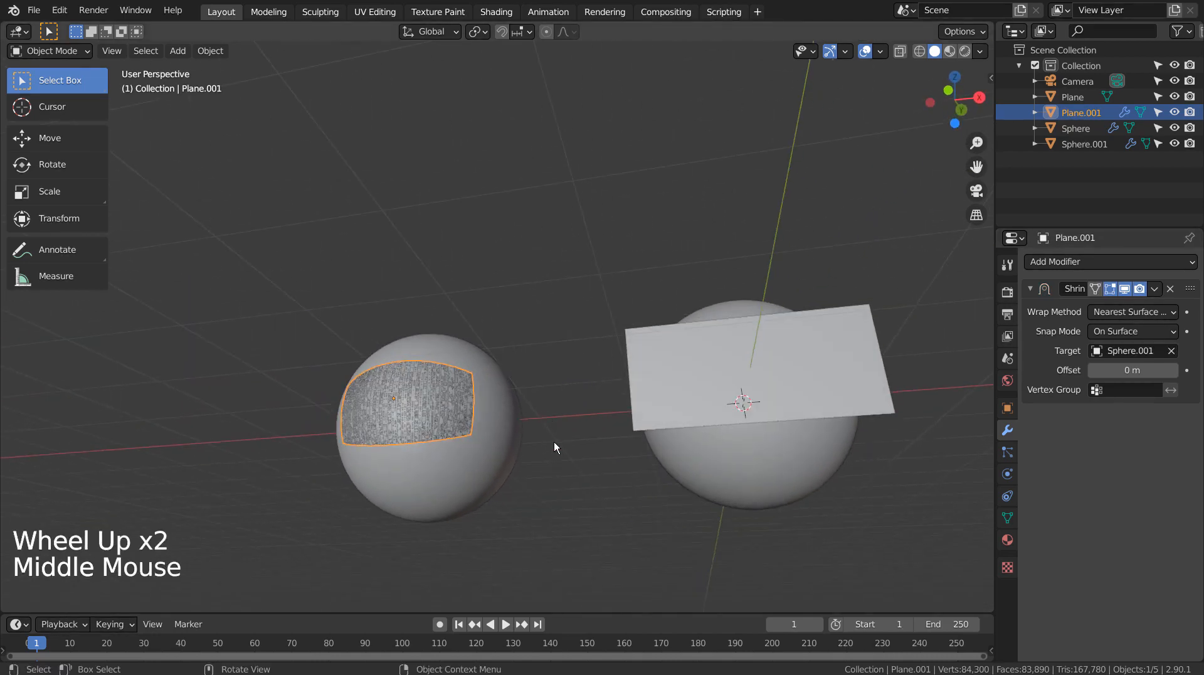
left_click(1131, 331)
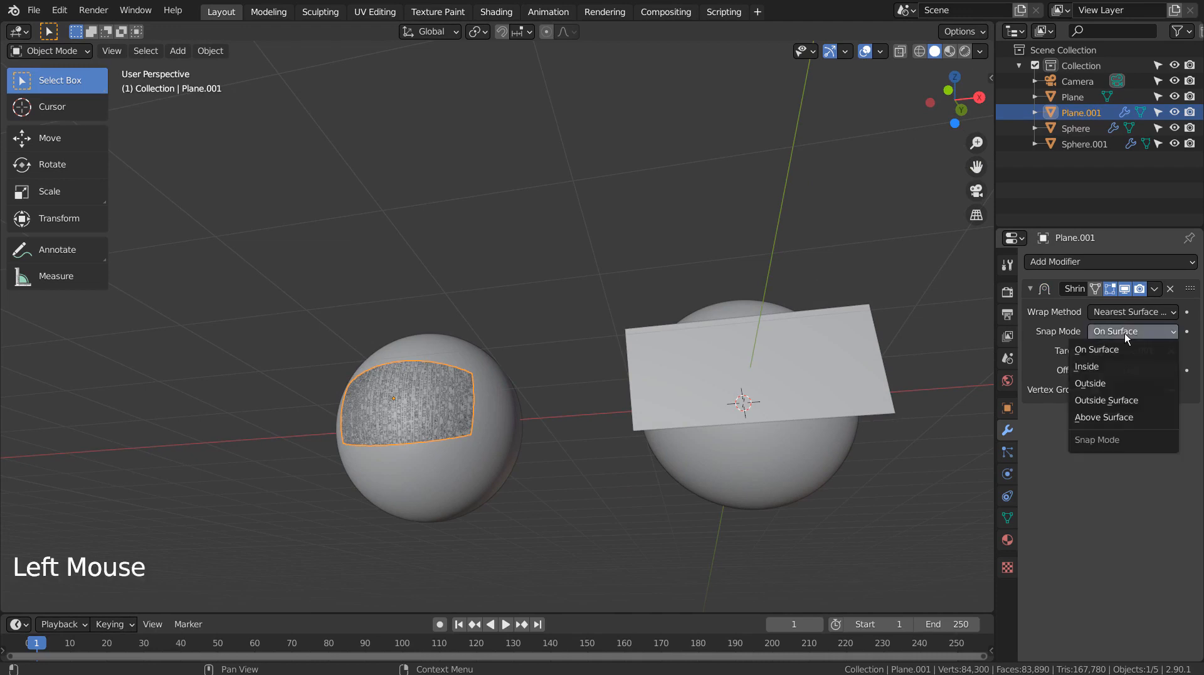
left_click(1103, 416)
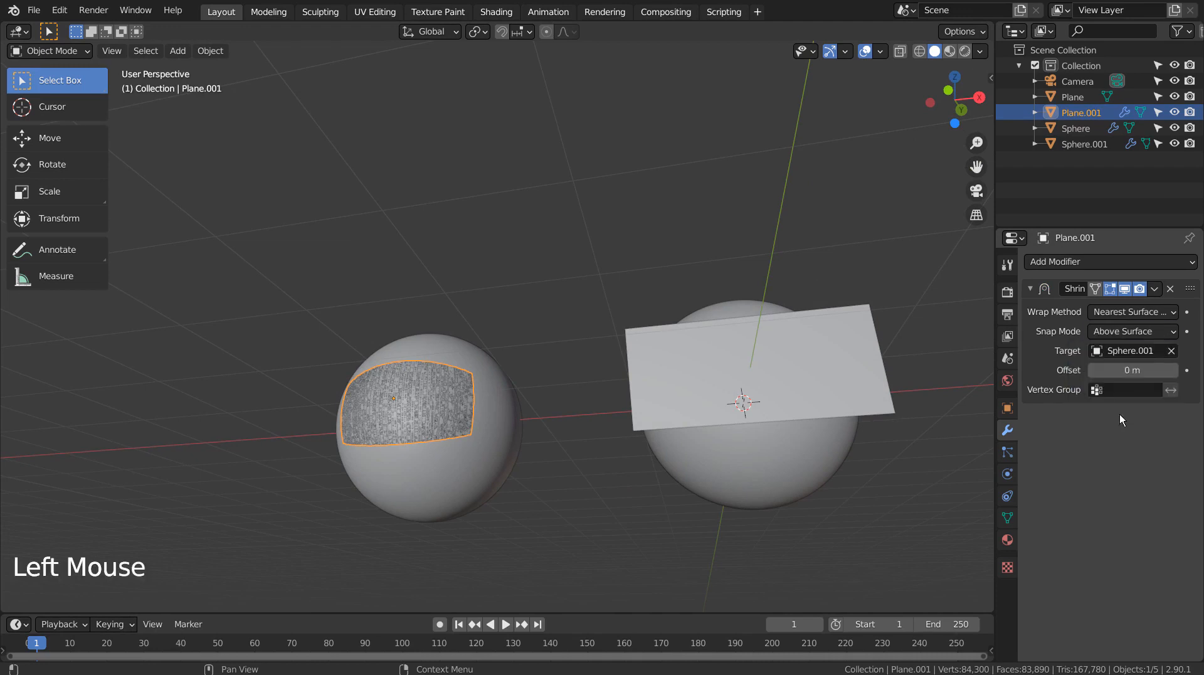
left_click(1132, 368)
type(".001")
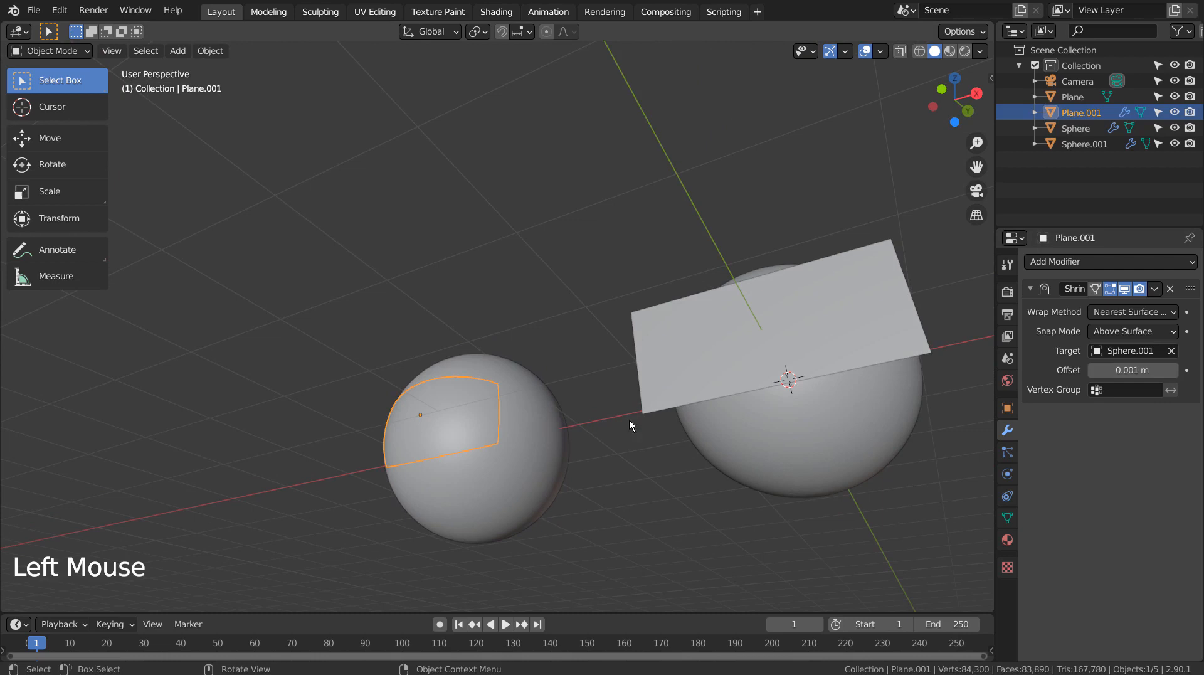
left_click(1007, 539)
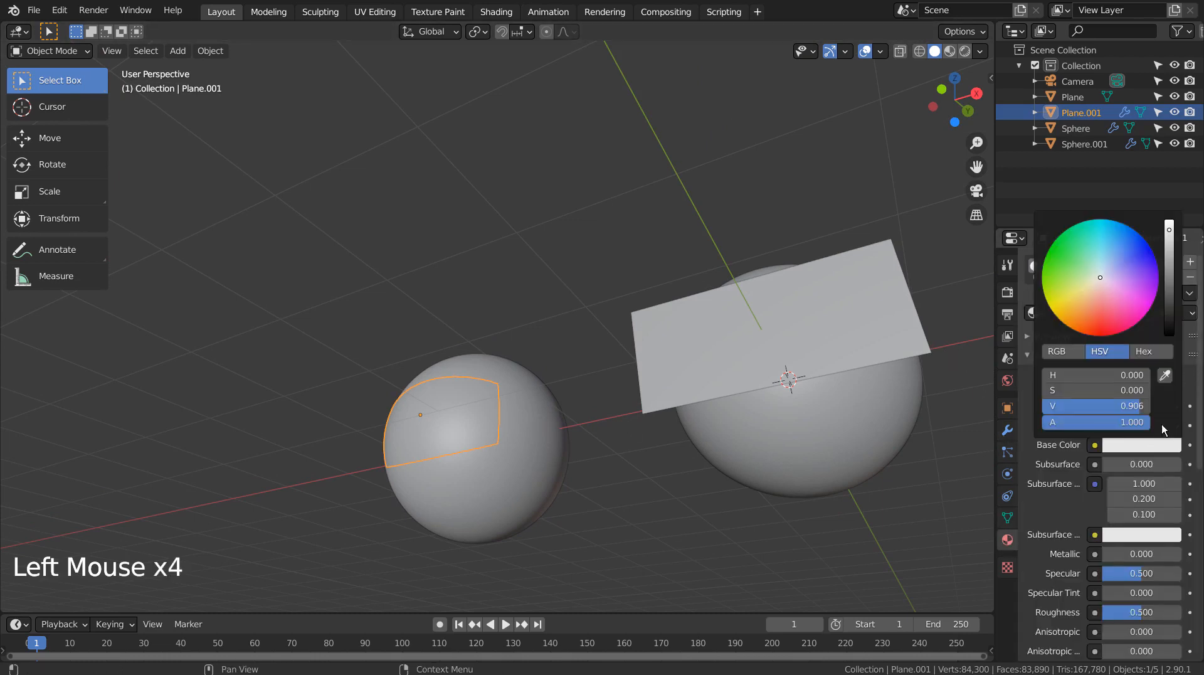
- Give the wrapped plane a glossy black base colour and return to solid shading
left_click(476, 446)
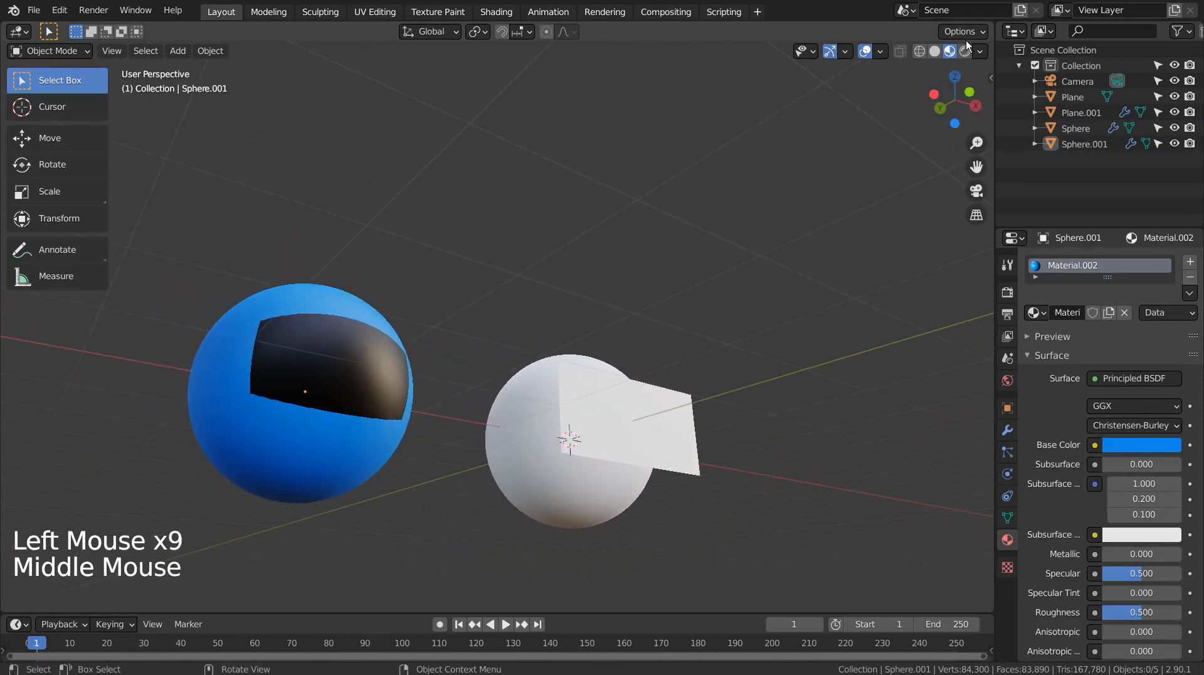
left_click(958, 52)
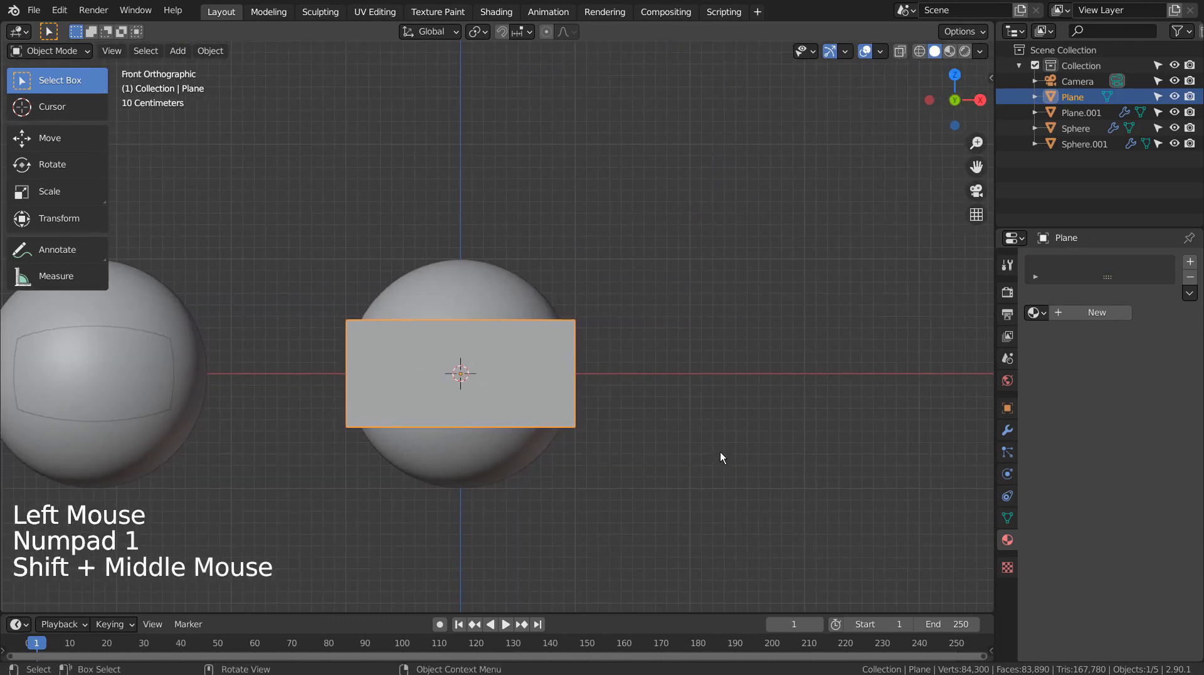
- Add a Lattice object at the origin and view the scene in wireframe
key("shift+a")
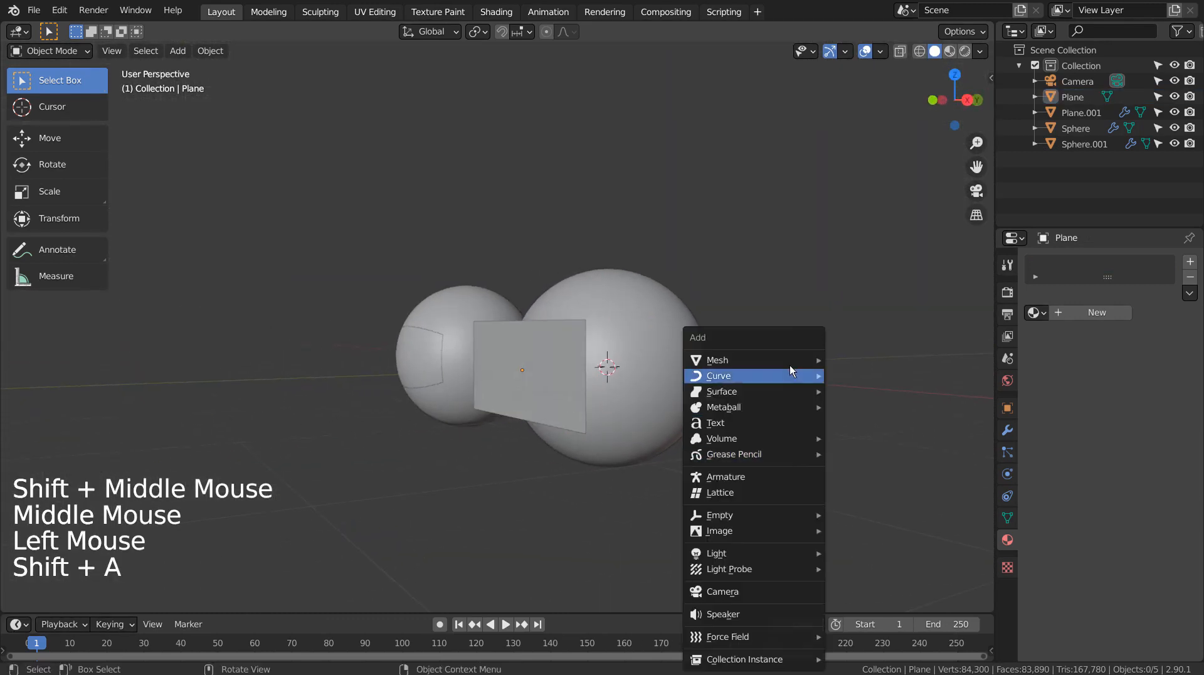
mouse_move(755, 491)
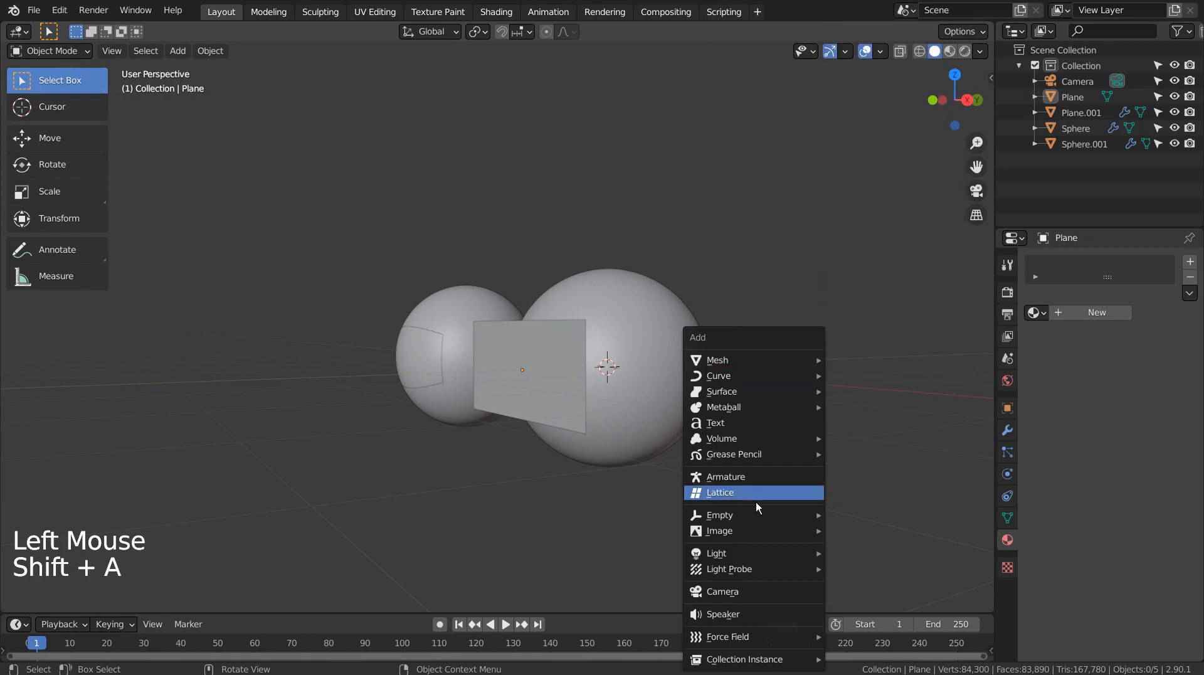
mouse_move(772, 501)
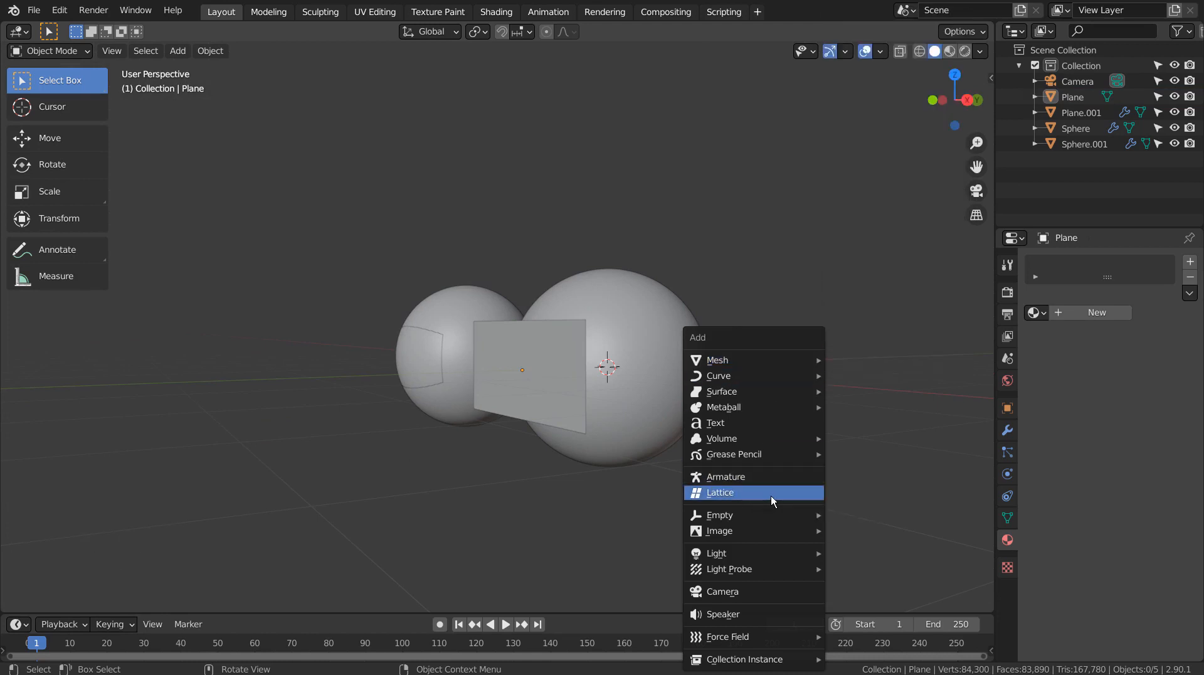
left_click(720, 491)
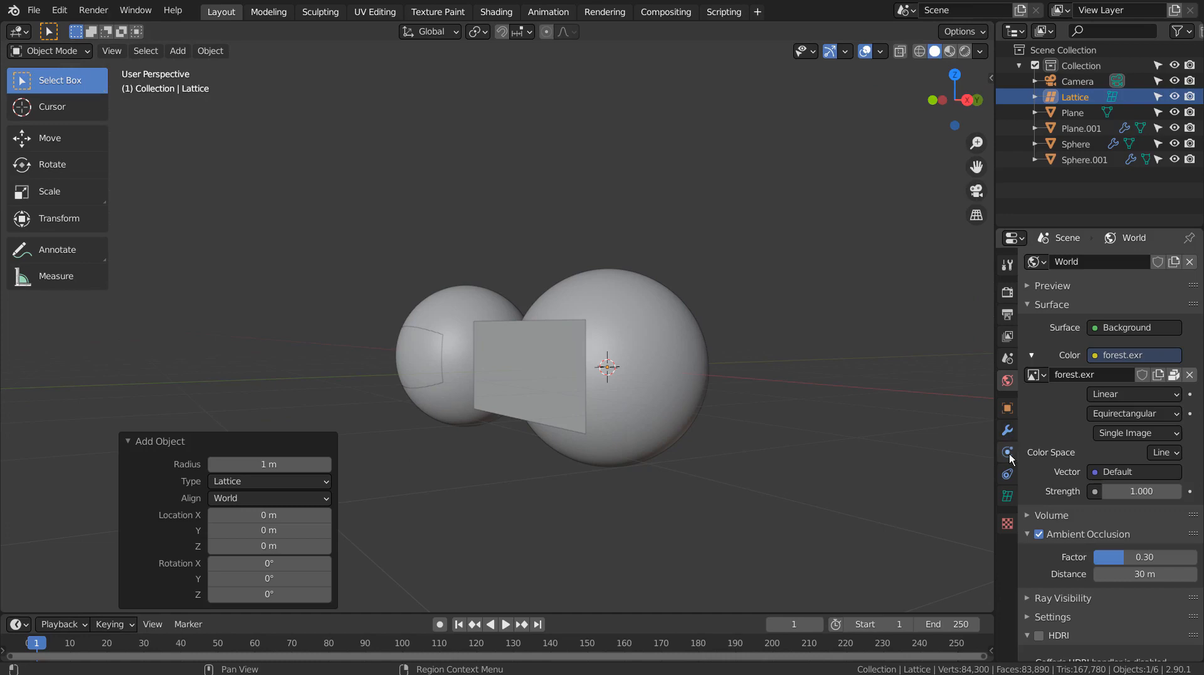
left_click(1006, 430)
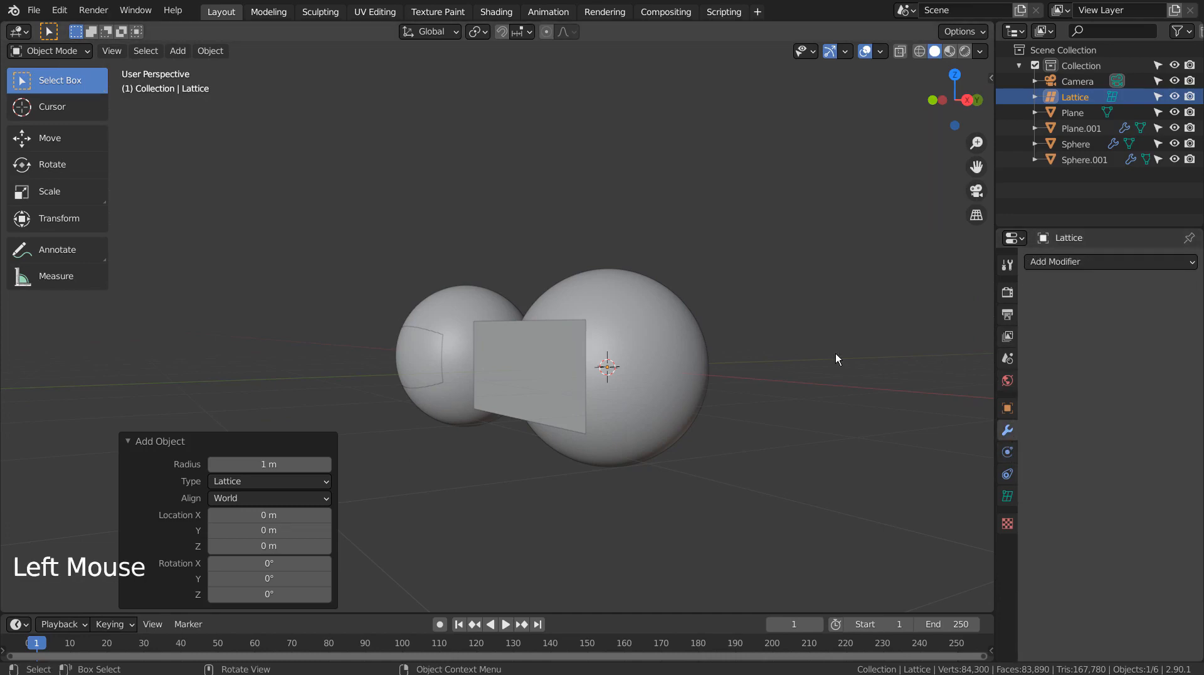
key("shift+z")
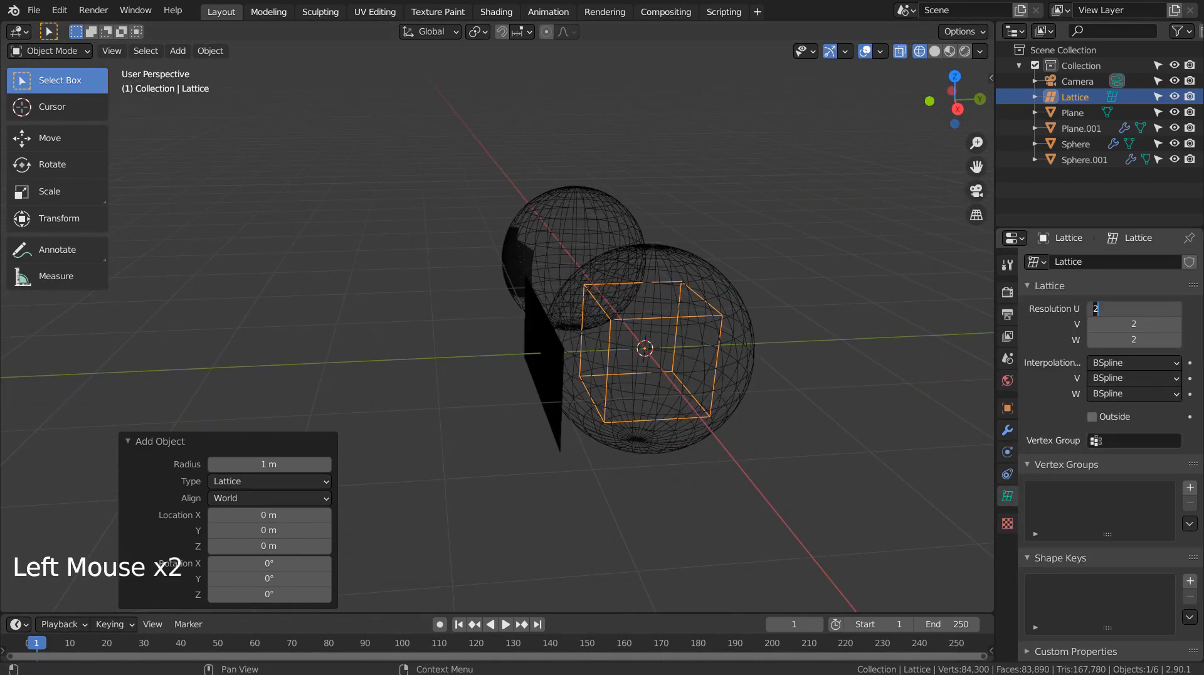
- Set the lattice resolution to 12 × 1 × 12 and flatten it to cover the visor plane
left_click(1134, 340)
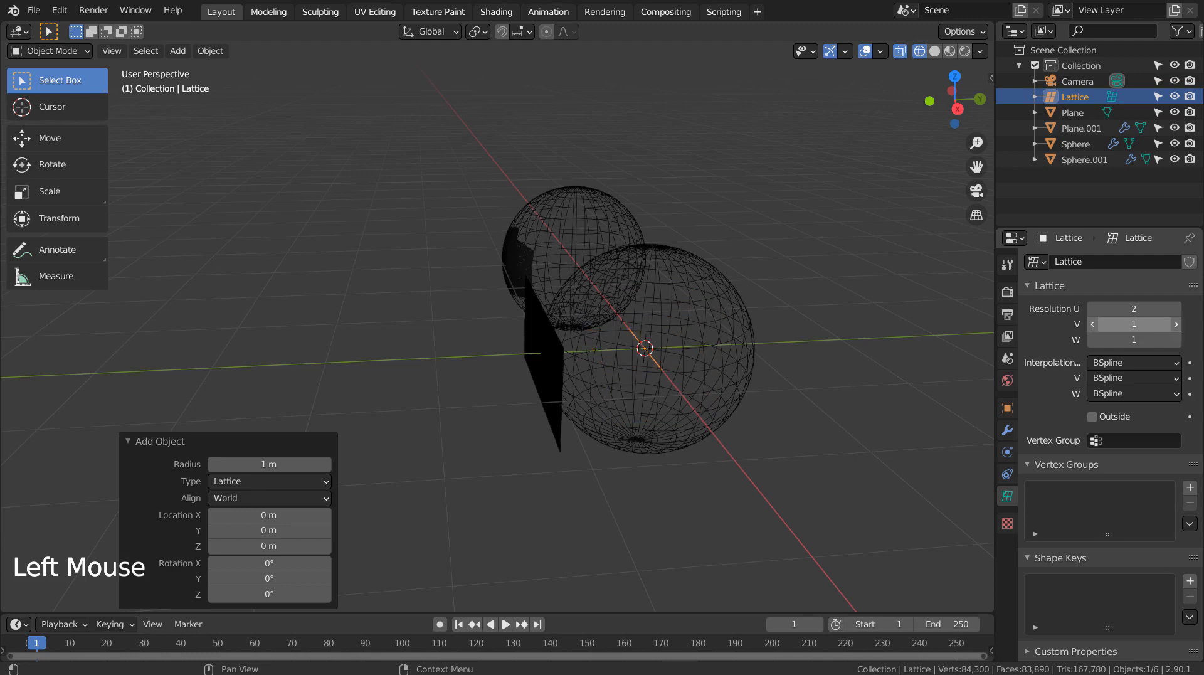
double_click(1133, 307)
type("64")
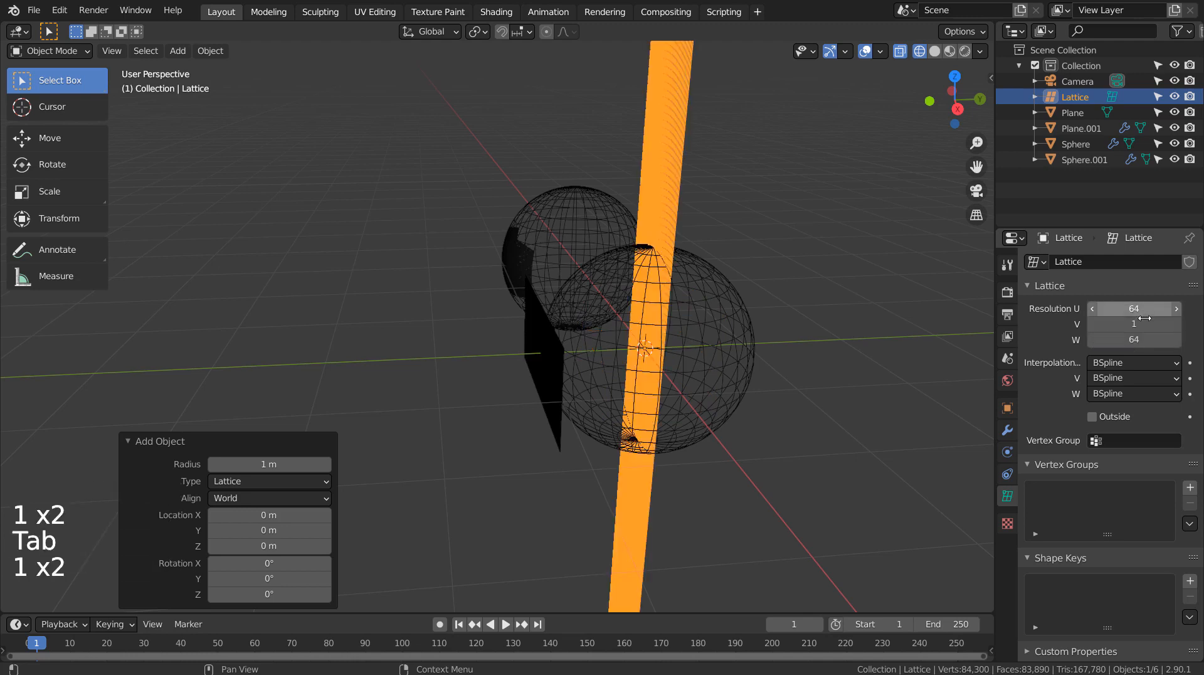
left_click(1134, 340)
type("13")
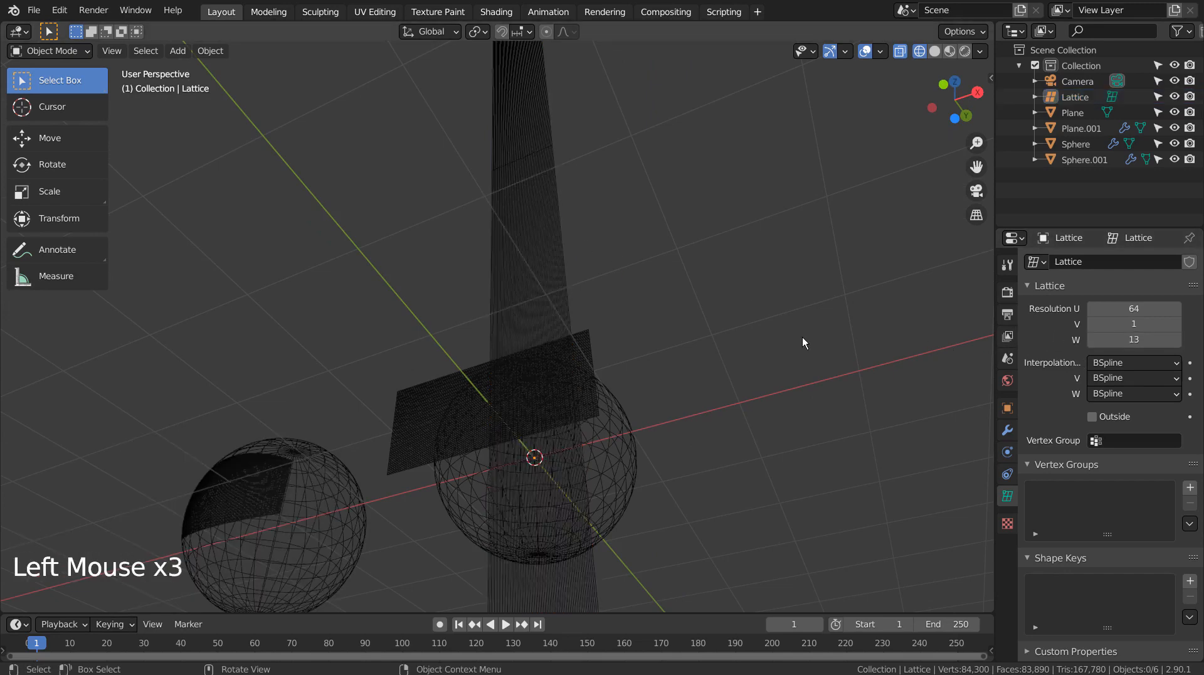
key("ctrl+z")
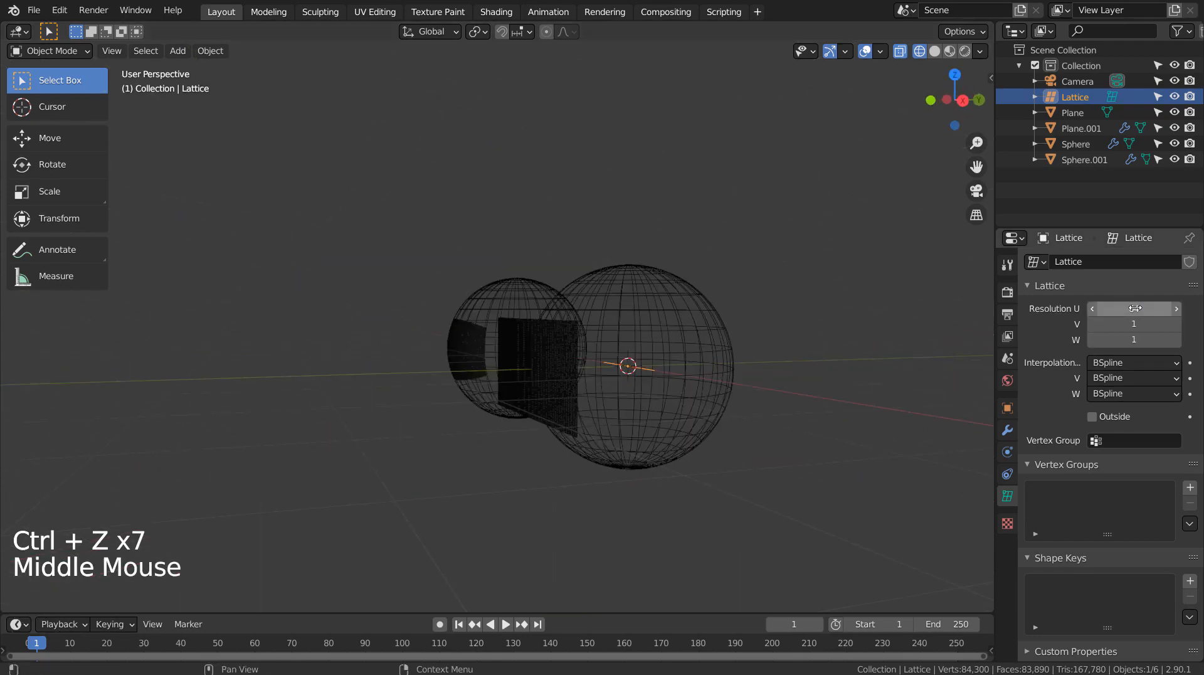
left_click(1134, 307)
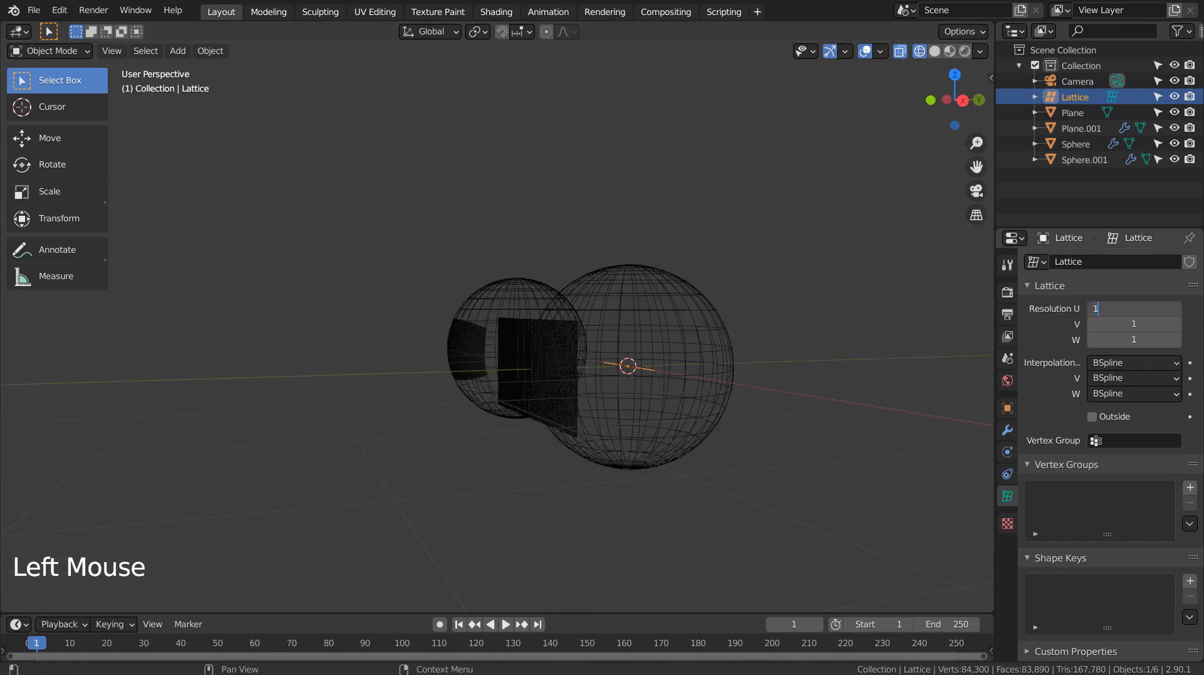
key("Tab")
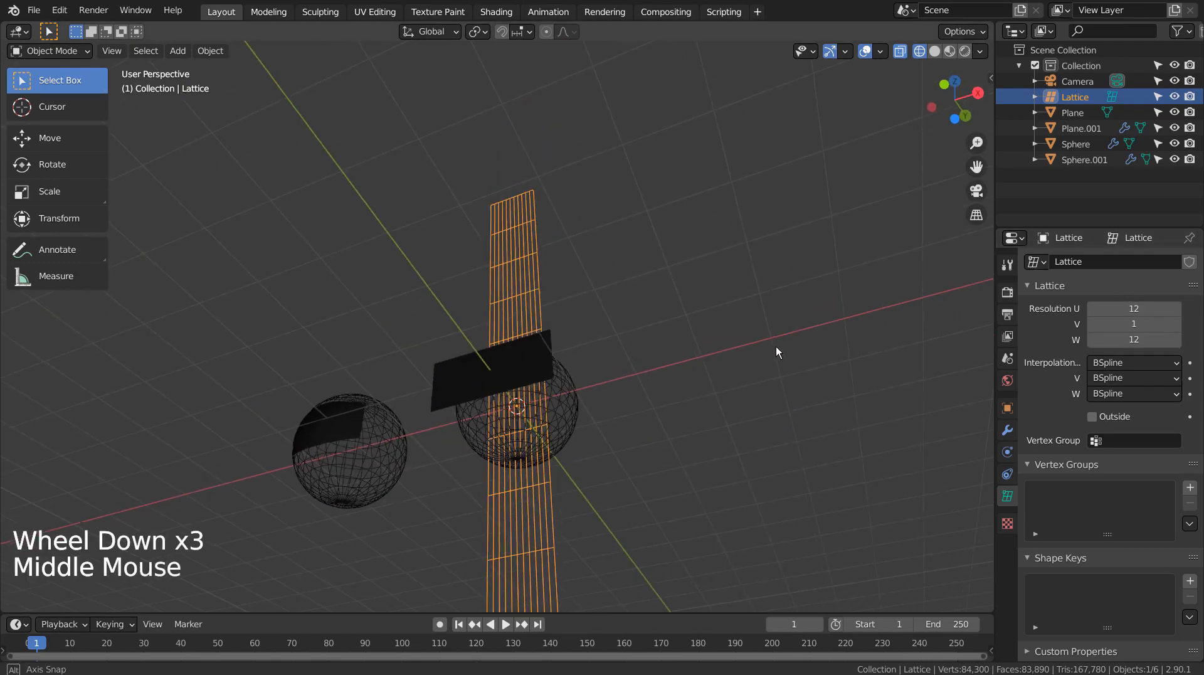
key("s")
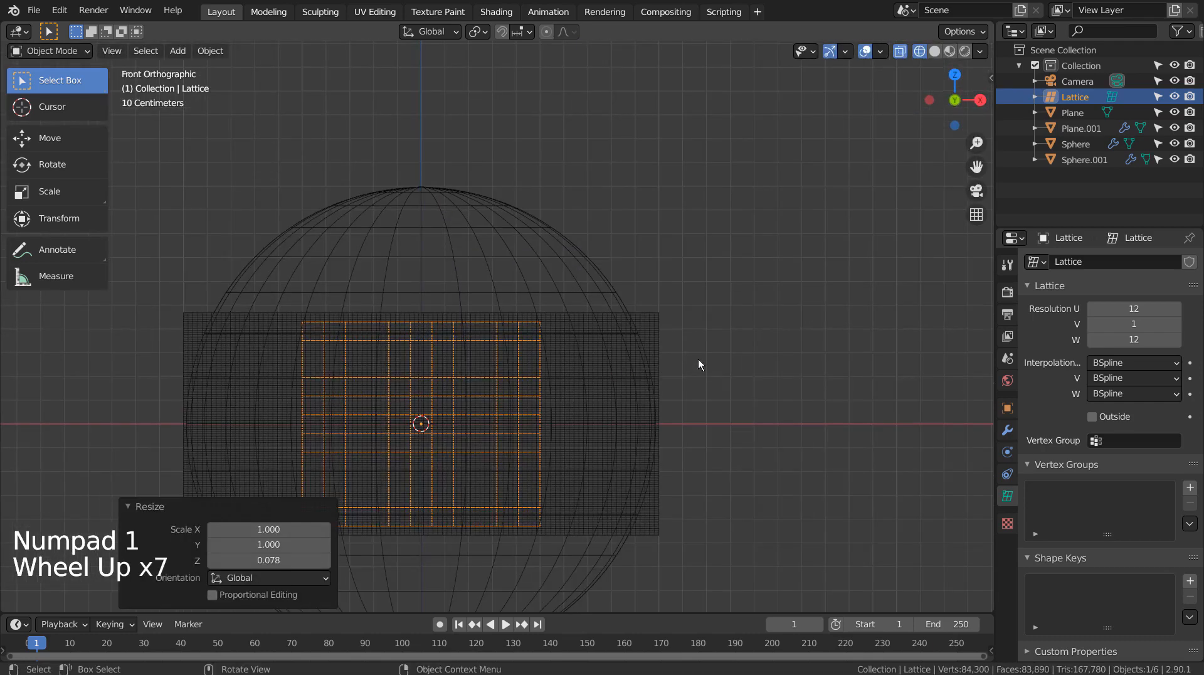
- Raise the lattice to a 64 × 1 × 64 grid and align it with the visor plane
left_click(1133, 323)
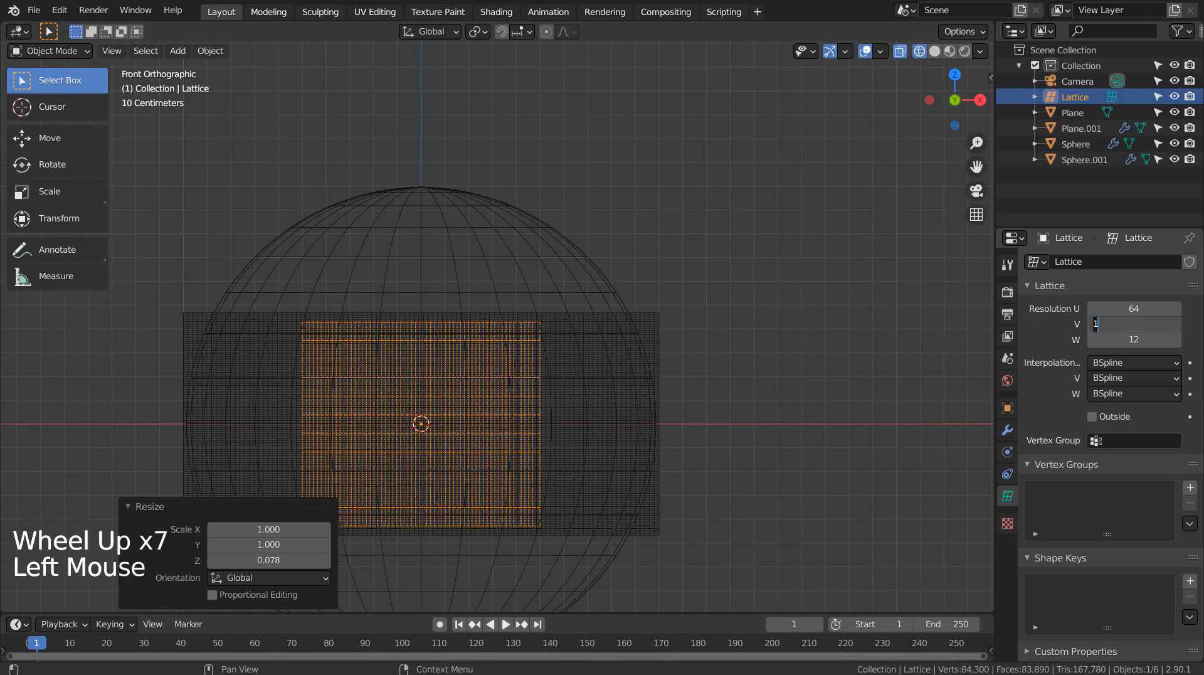
key("s")
type("64")
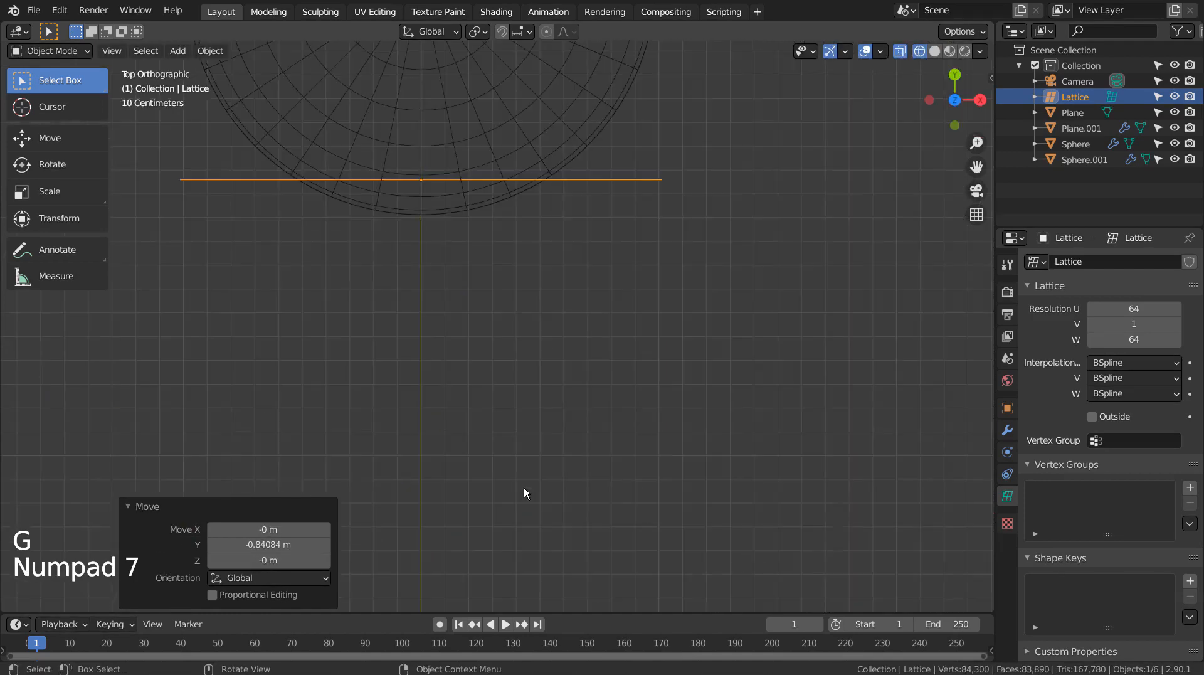
scroll("up", 3)
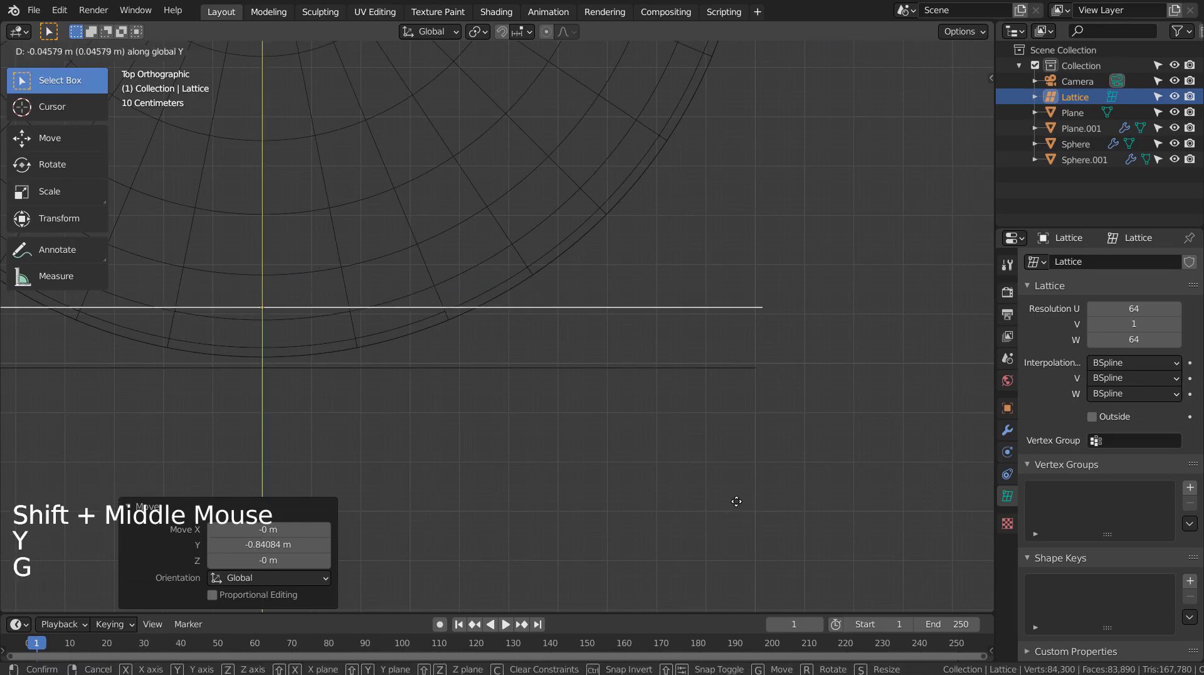
mouse_move(731, 542)
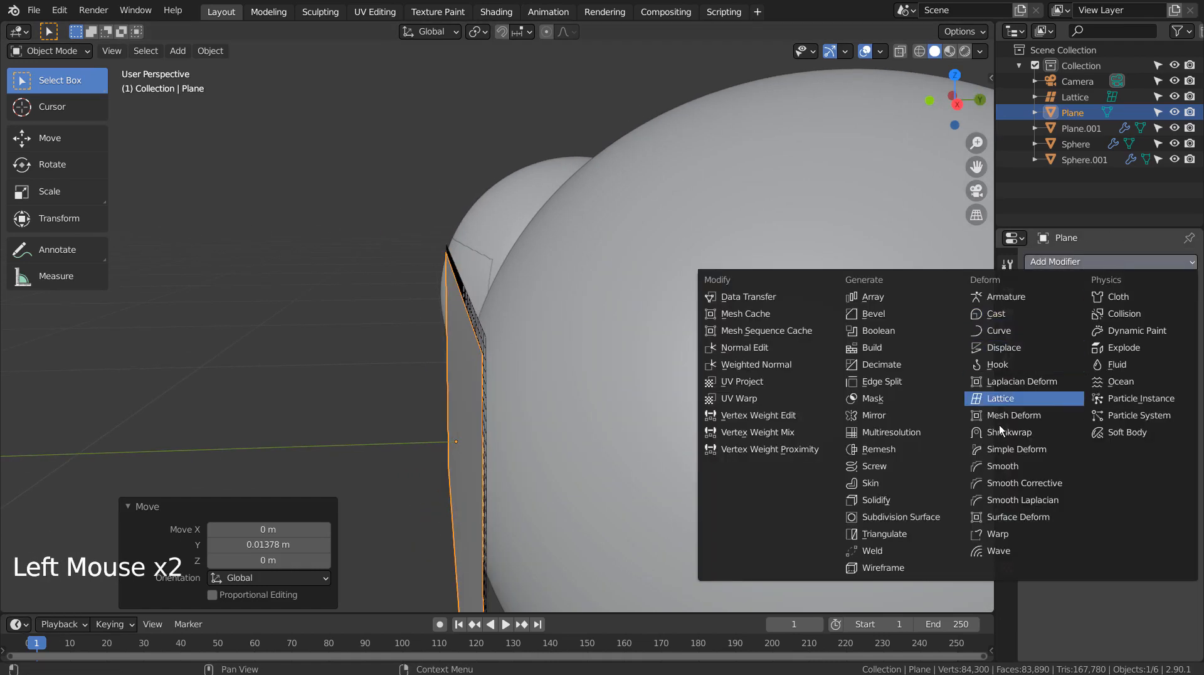
- Give the plane a Lattice modifier using the Lattice object as deformer
left_click(1000, 398)
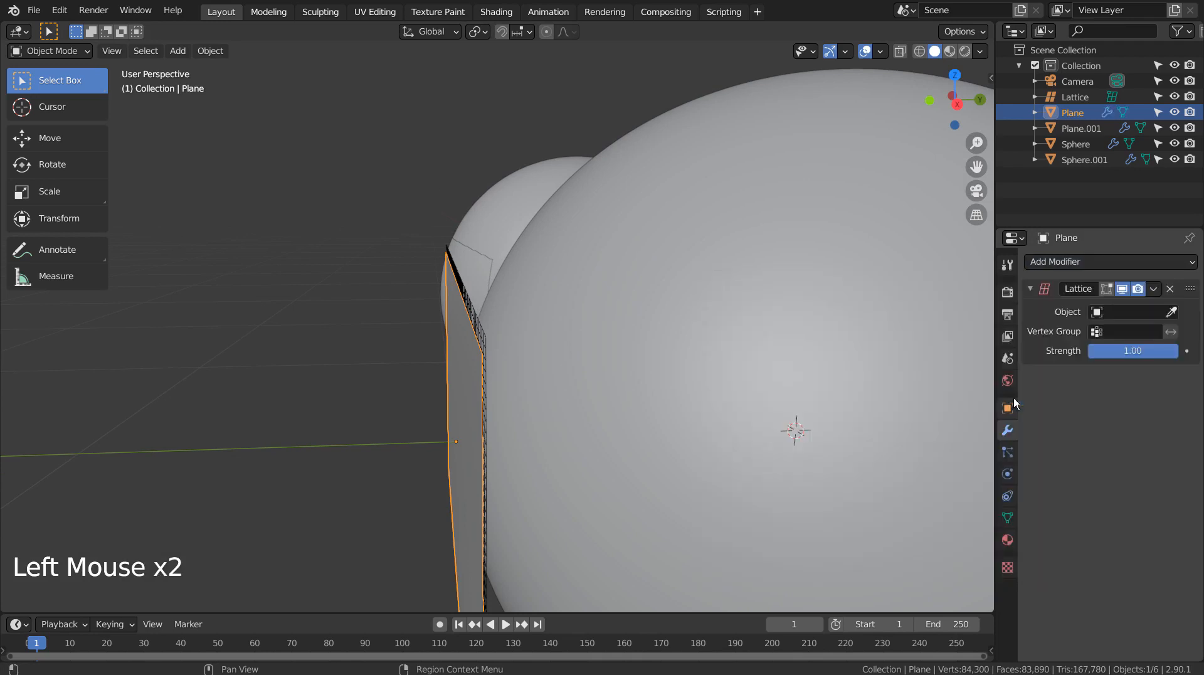
left_click(1126, 311)
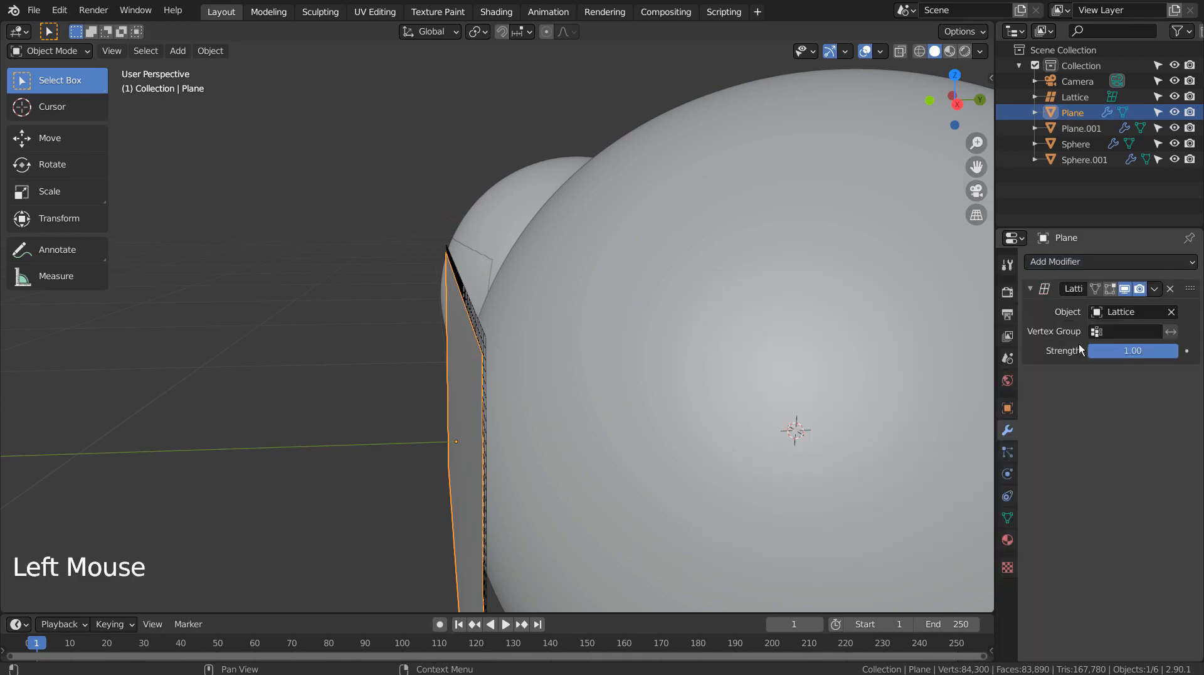
left_click(1076, 97)
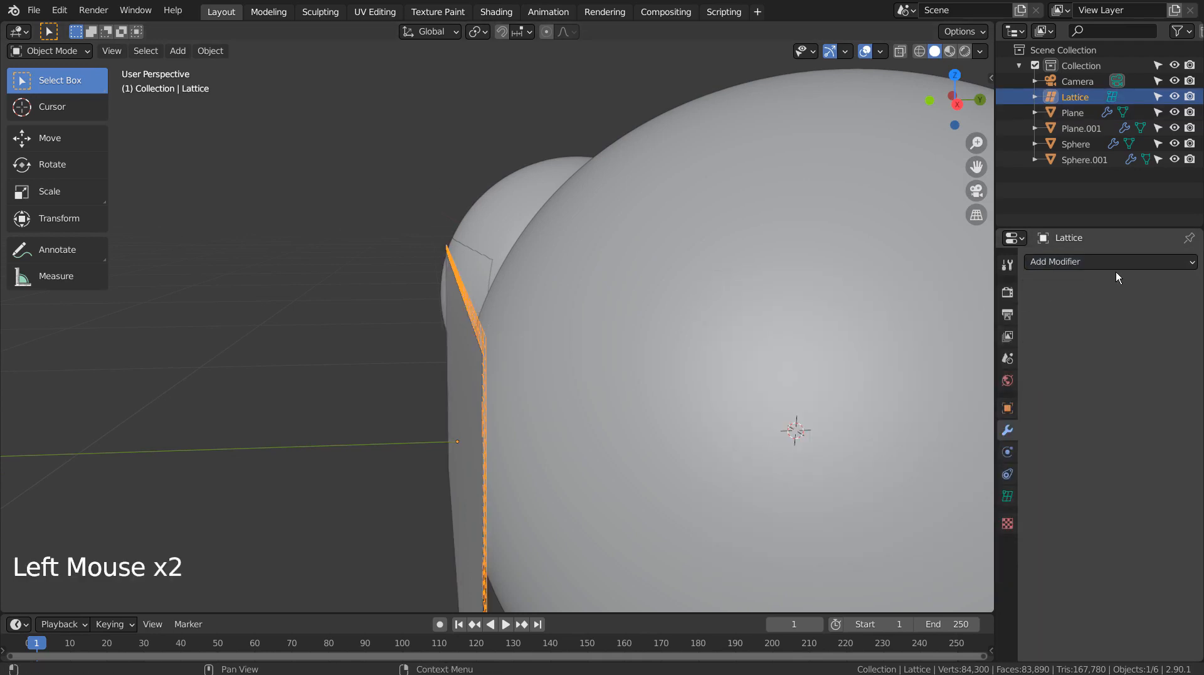
- Shrinkwrap the lattice onto Sphere so the visor plane curves over its surface
left_click(1108, 261)
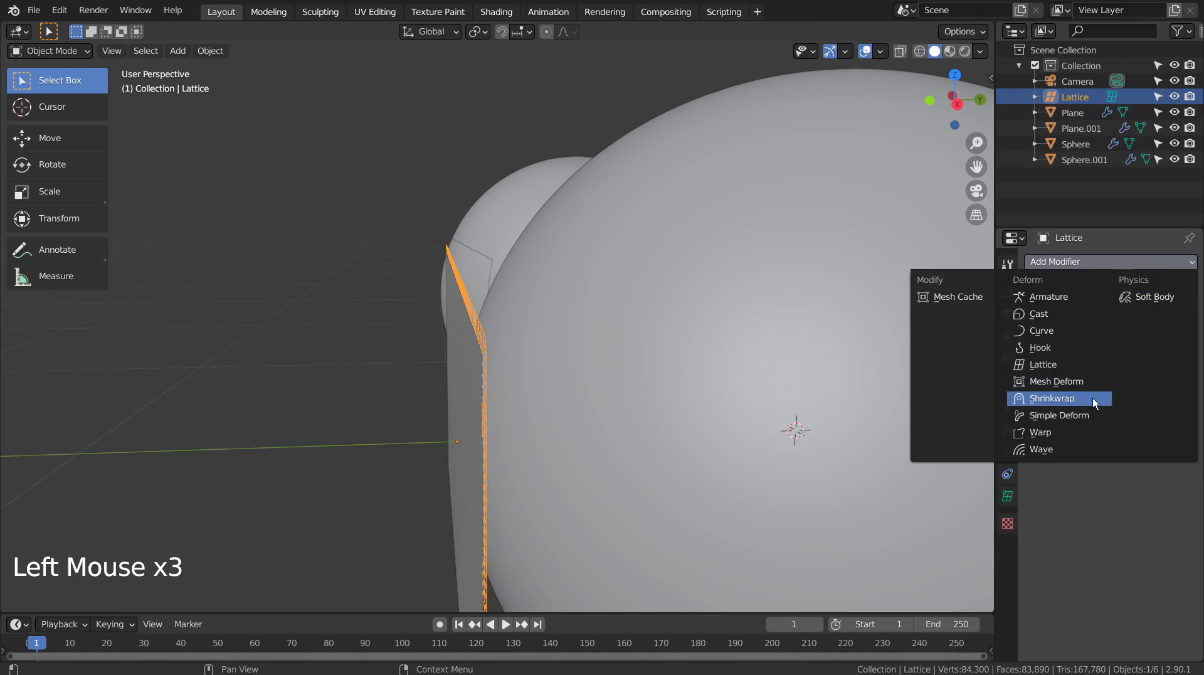
left_click(1052, 397)
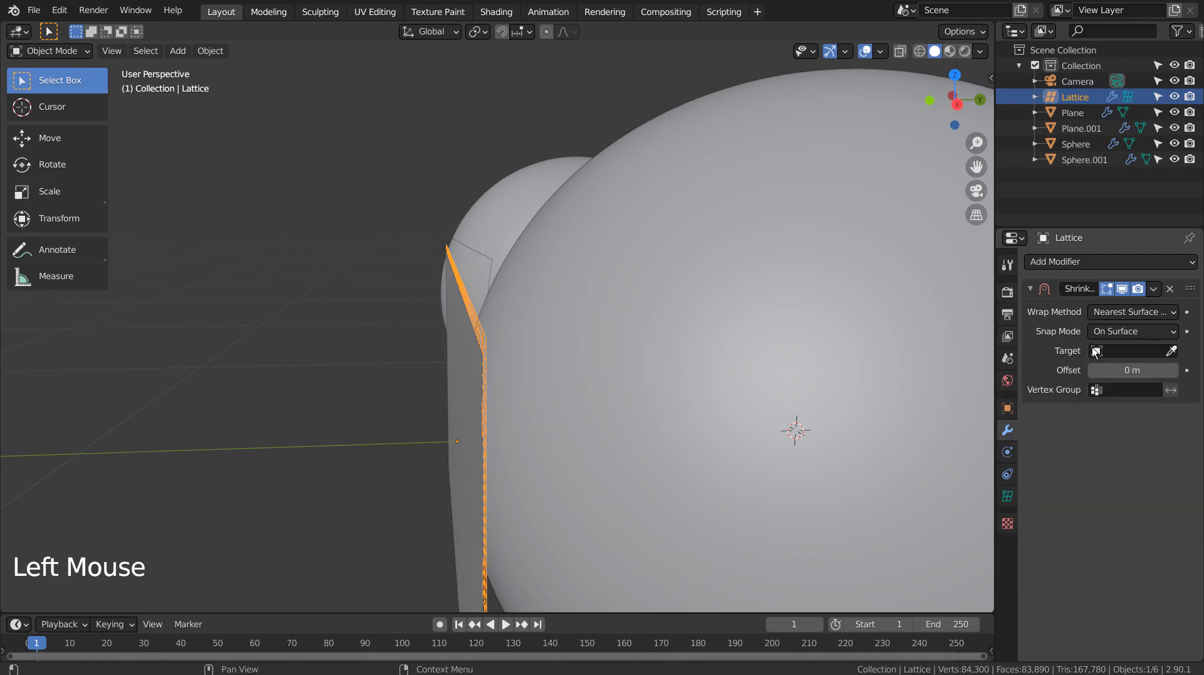
left_click(1131, 350)
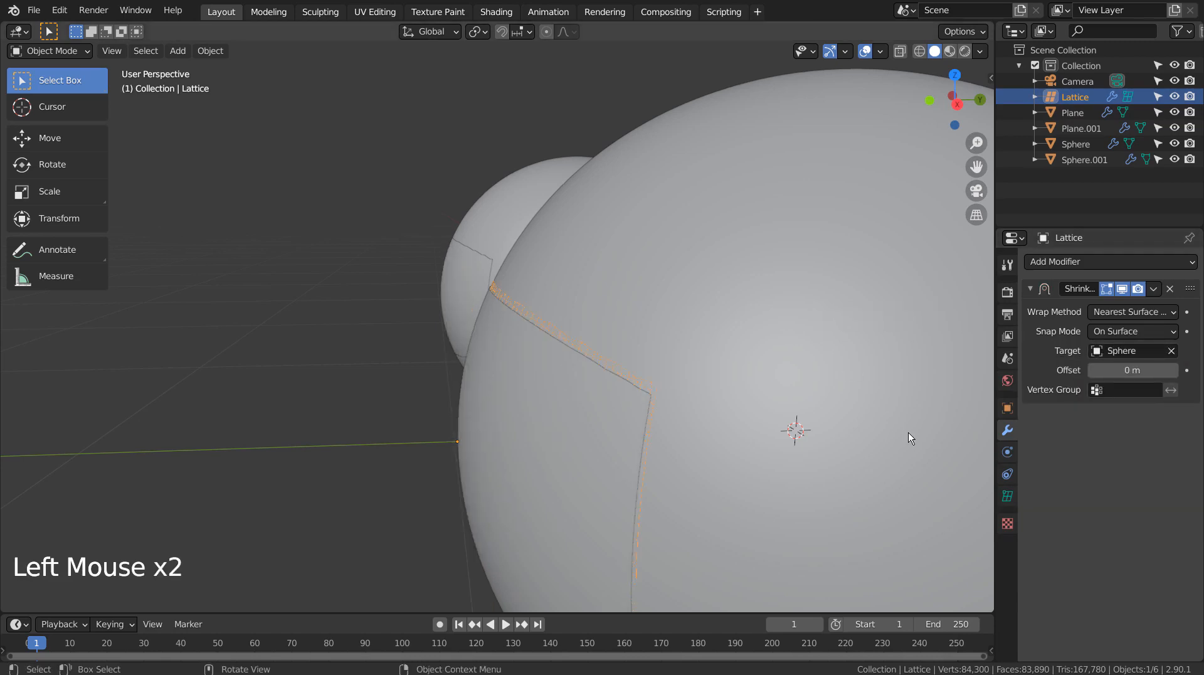
scroll("down", 3)
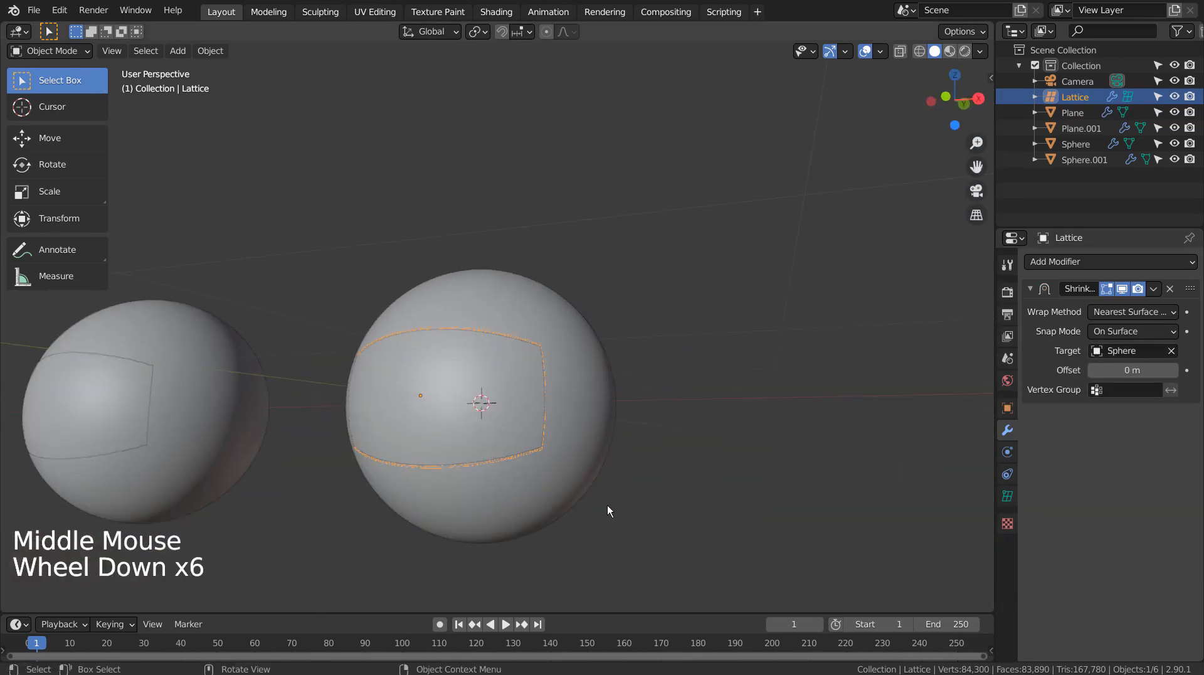
scroll("down", 3)
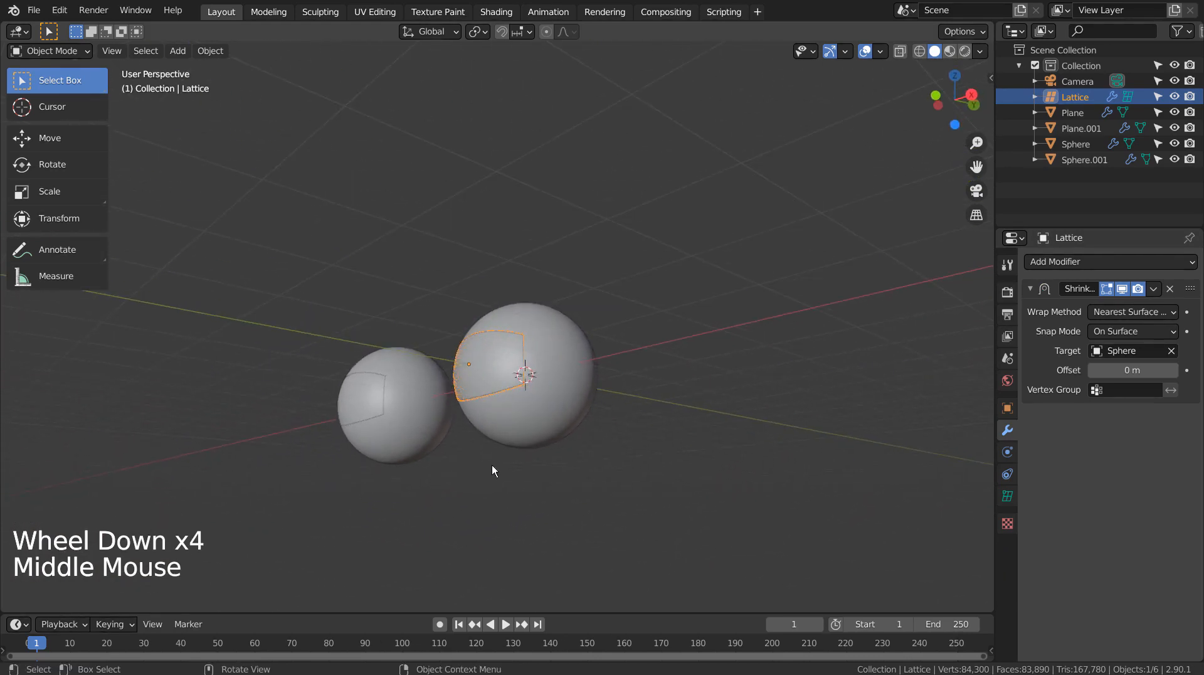
scroll("up", 3)
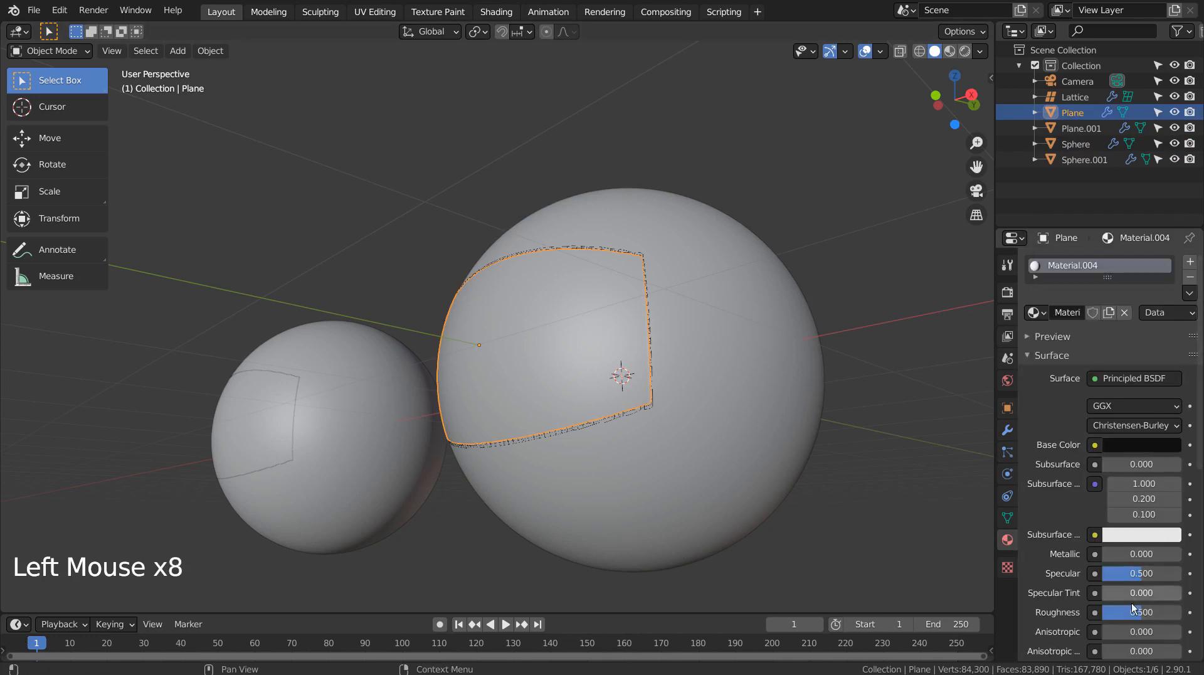
- Lower the roughness on both visor materials so they preview as glossy black patches in rendered shading
left_click(1140, 612)
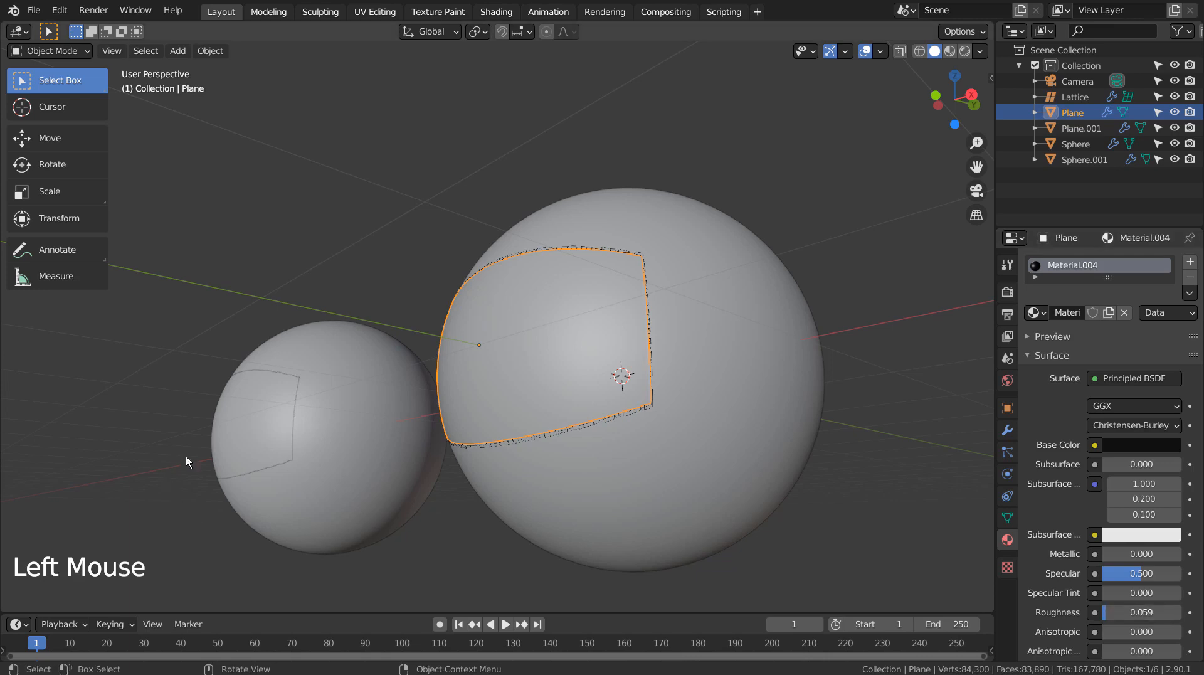
left_click(257, 423)
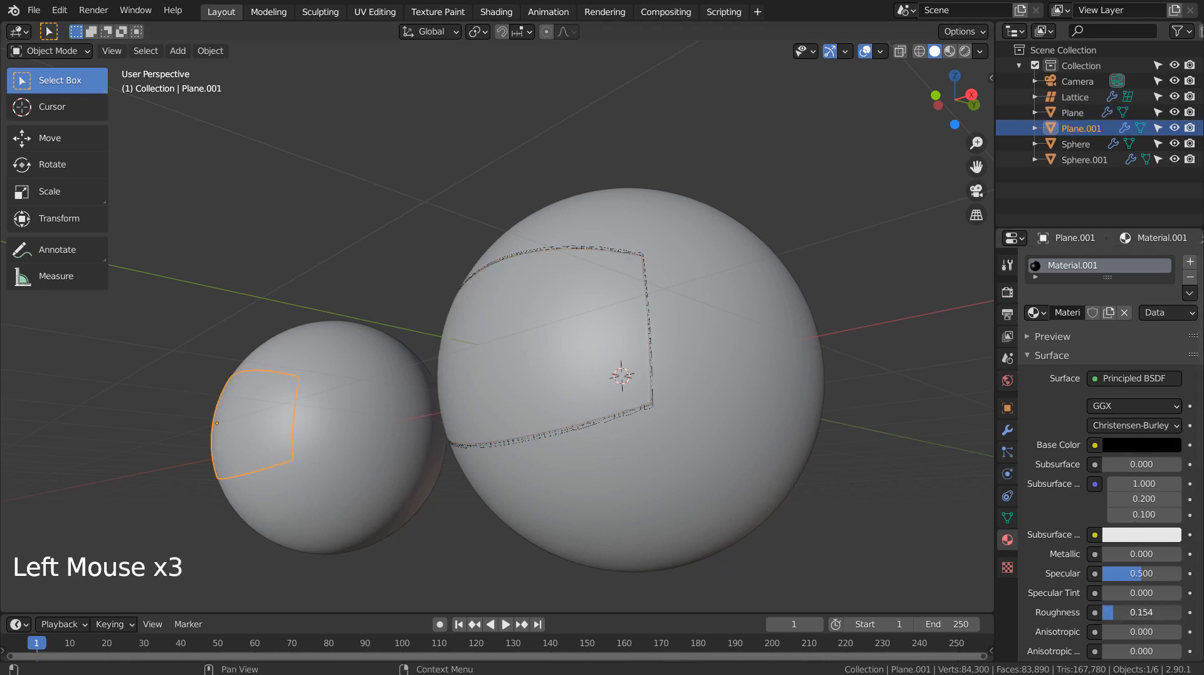
left_click(949, 50)
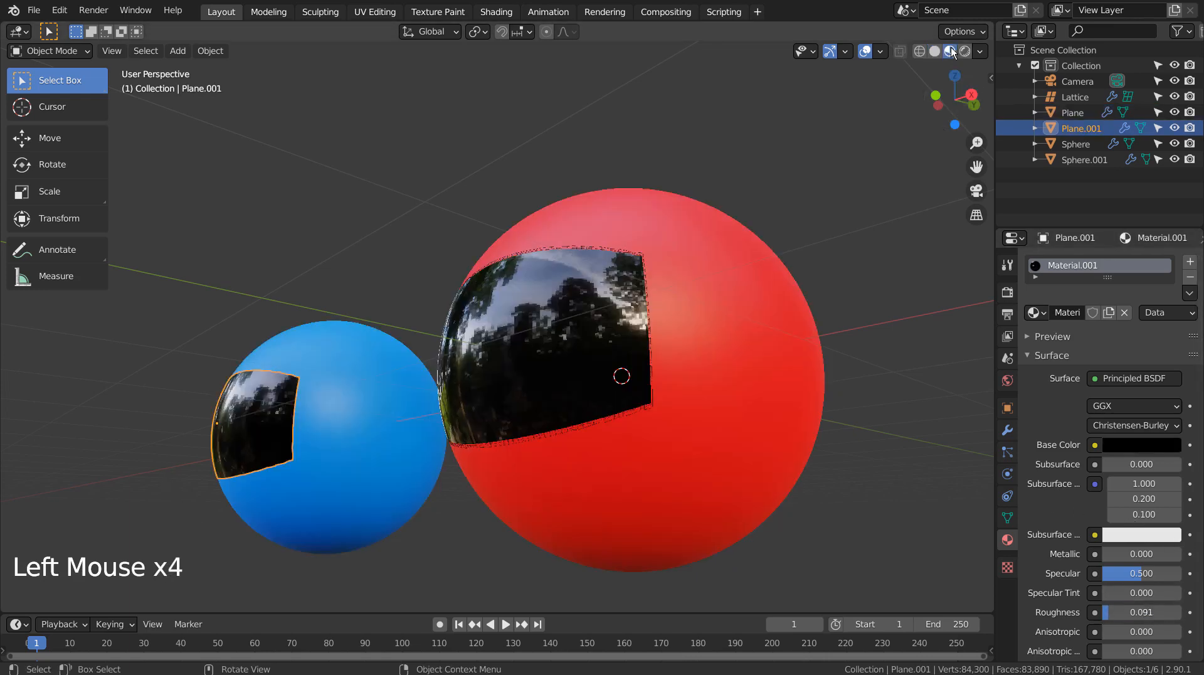